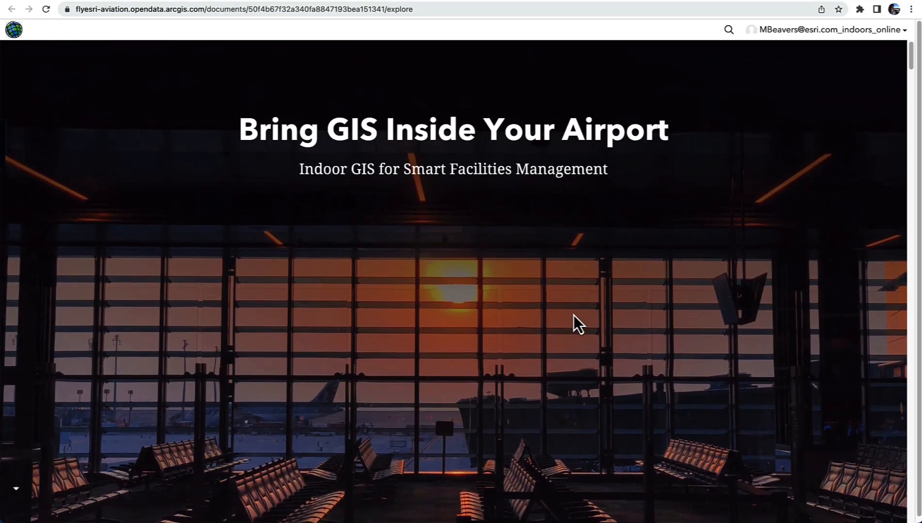
Step: Scroll the airport hub page down to the device showcase image under the topic tabs
{"action": "scroll", "scroll_direction": "down", "scroll_amount": 3}
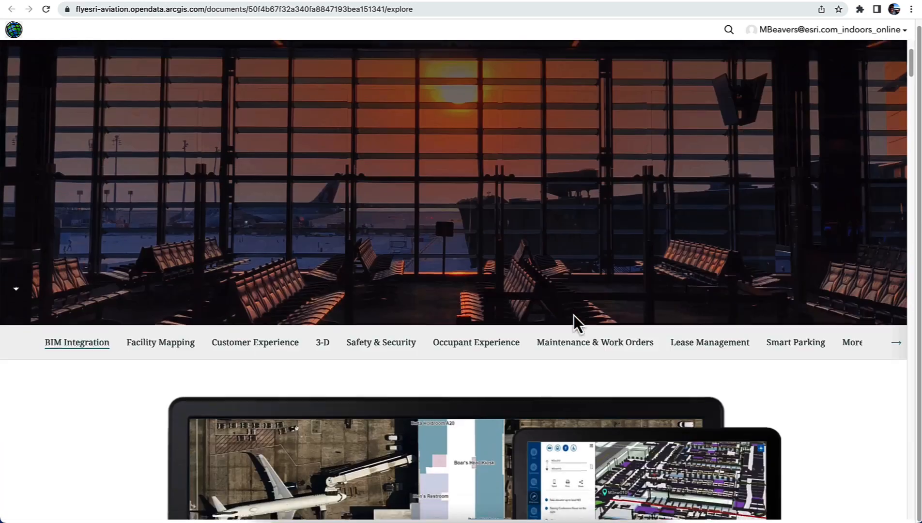
{"action": "scroll", "scroll_direction": "down", "scroll_amount": 3}
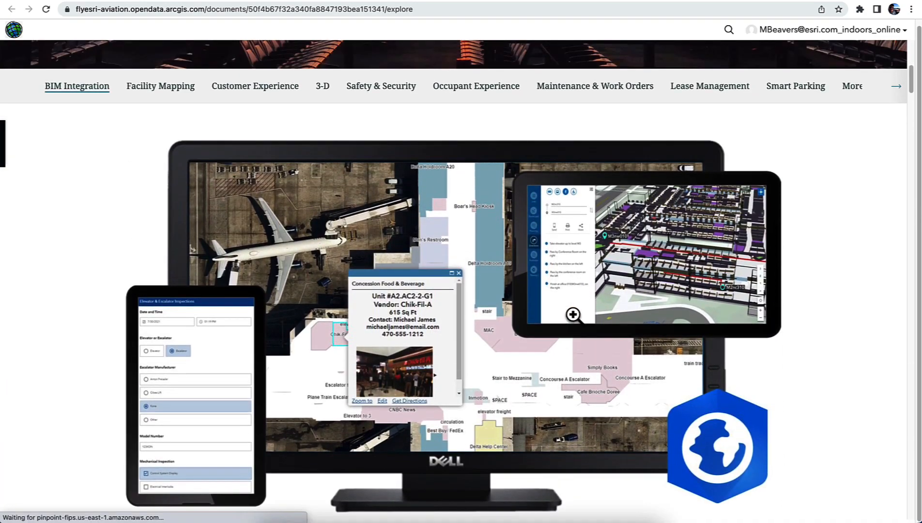
{"action": "scroll", "scroll_direction": "down", "scroll_amount": 3}
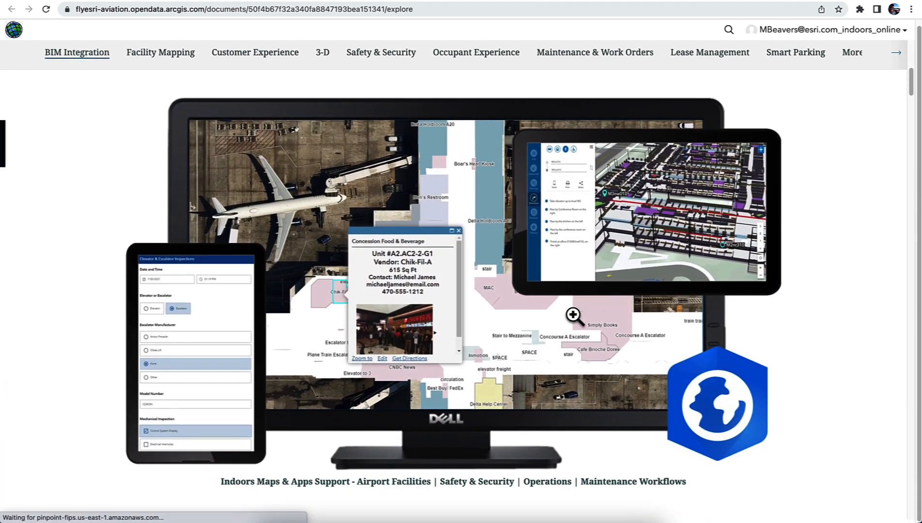
{"action": "mouse_move", "coordinate": [159, 71]}
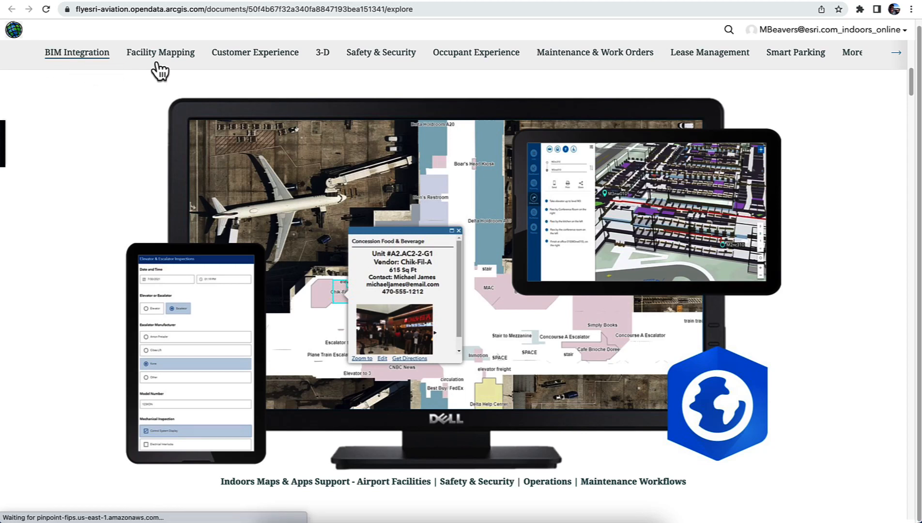
{"action": "mouse_move", "coordinate": [348, 63]}
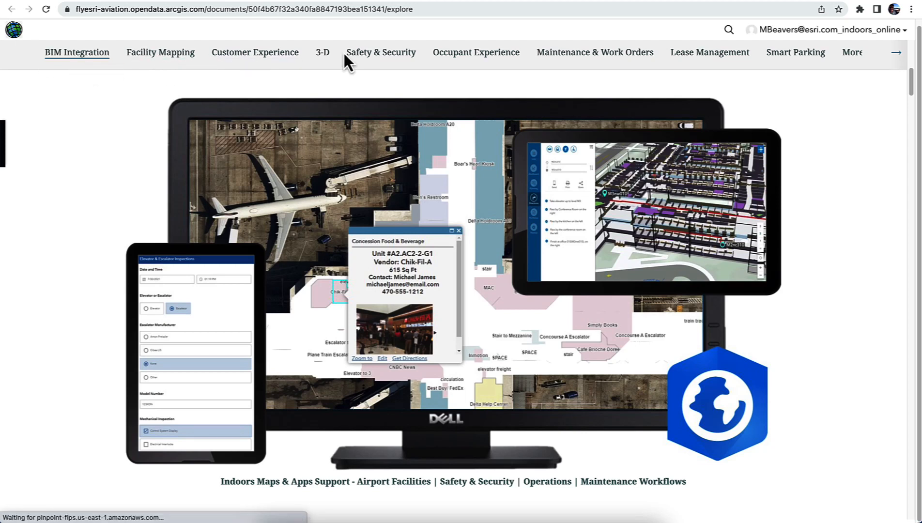
{"action": "mouse_move", "coordinate": [381, 53]}
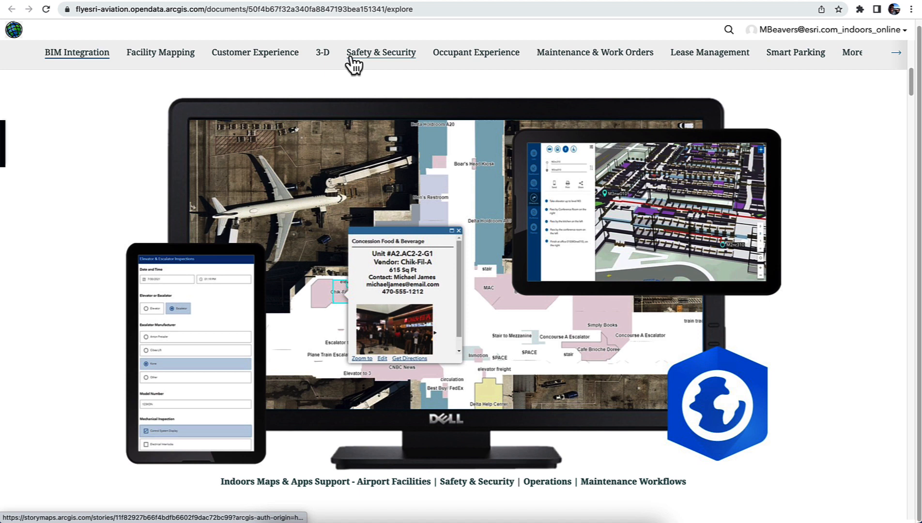
{"action": "mouse_move", "coordinate": [476, 52]}
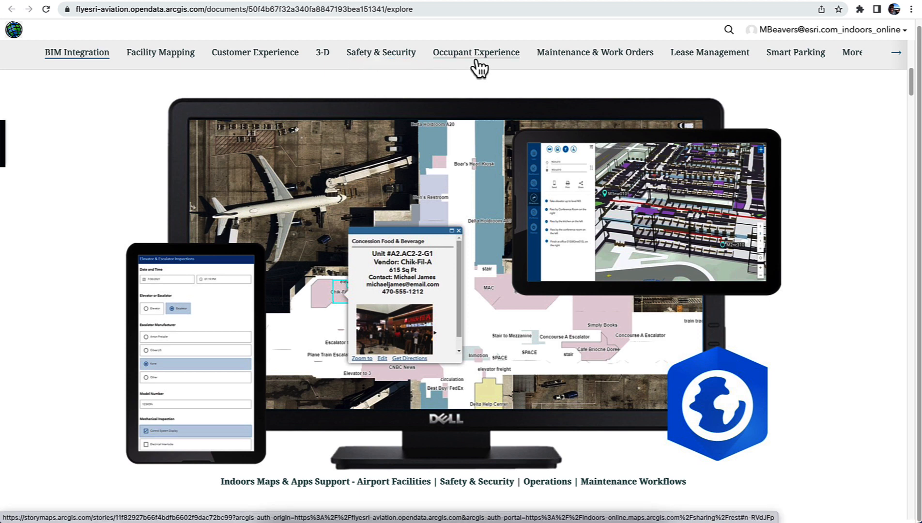
{"action": "mouse_move", "coordinate": [585, 62]}
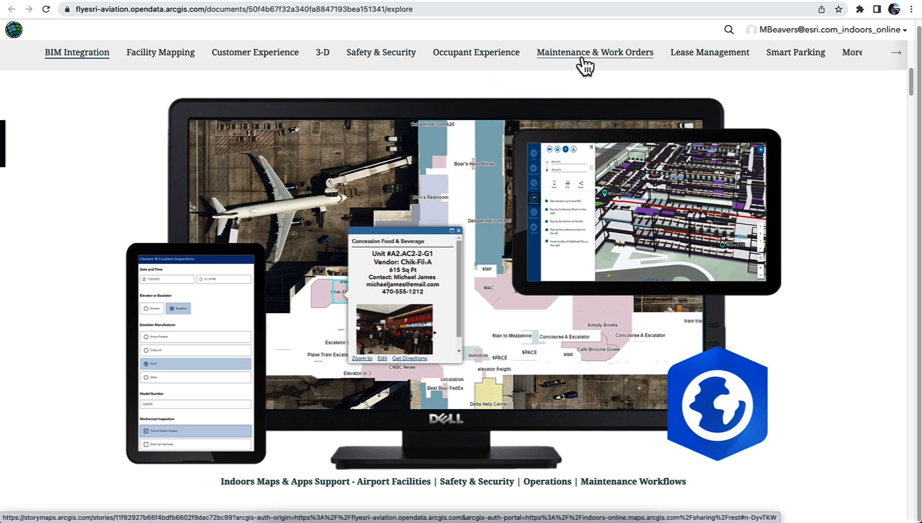
{"action": "mouse_move", "coordinate": [710, 52]}
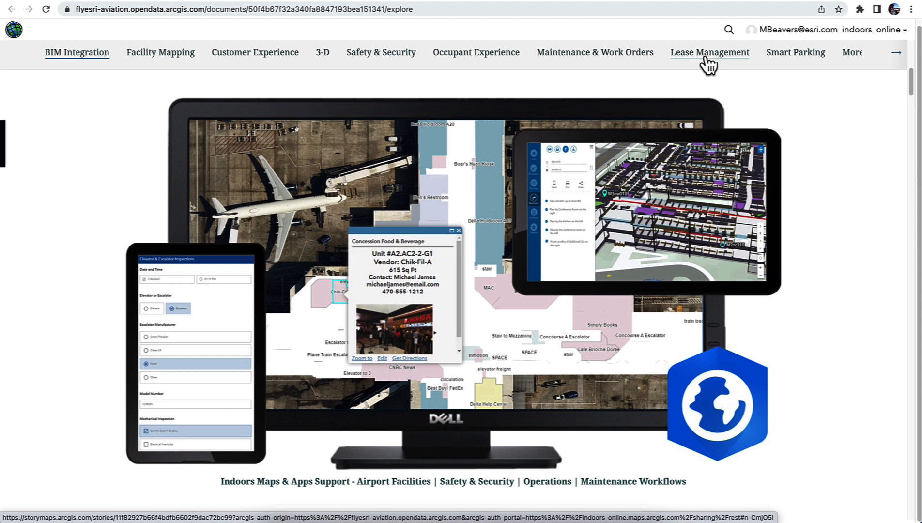
{"action": "mouse_move", "coordinate": [450, 82]}
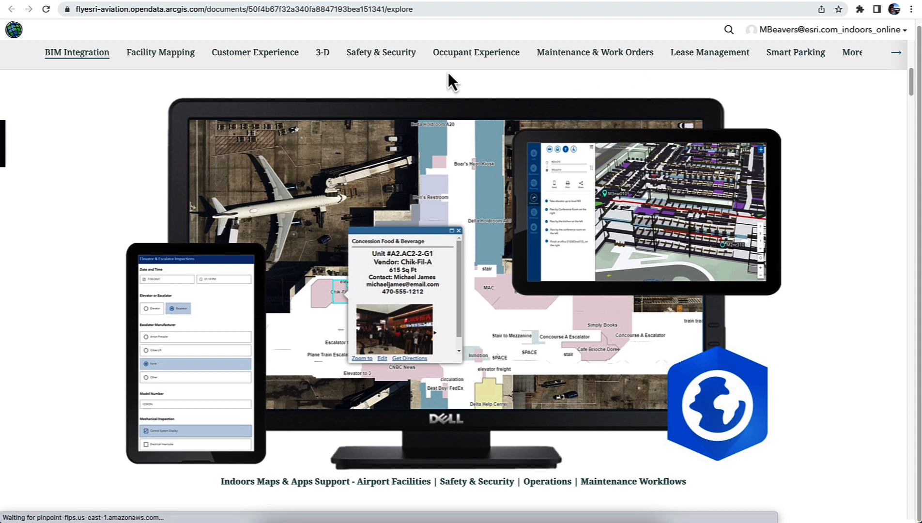
{"action": "mouse_move", "coordinate": [617, 6]}
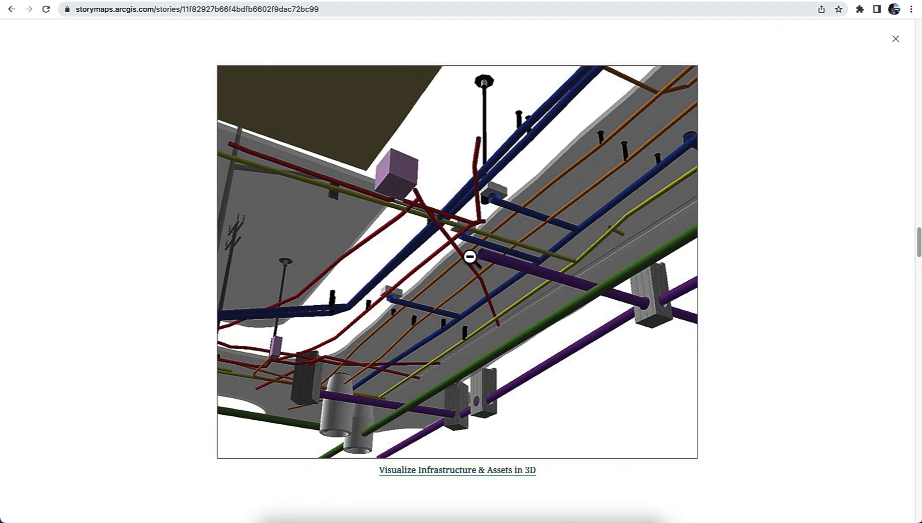
Step: Close the enlarged pipe image to reveal the 3-D Visualization section
{"action": "left_click", "coordinate": [894, 38]}
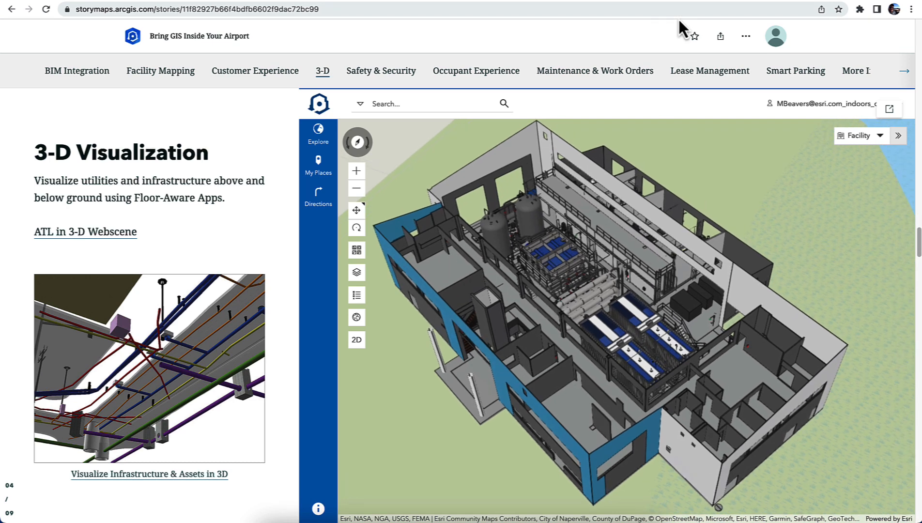
{"action": "mouse_move", "coordinate": [756, 244]}
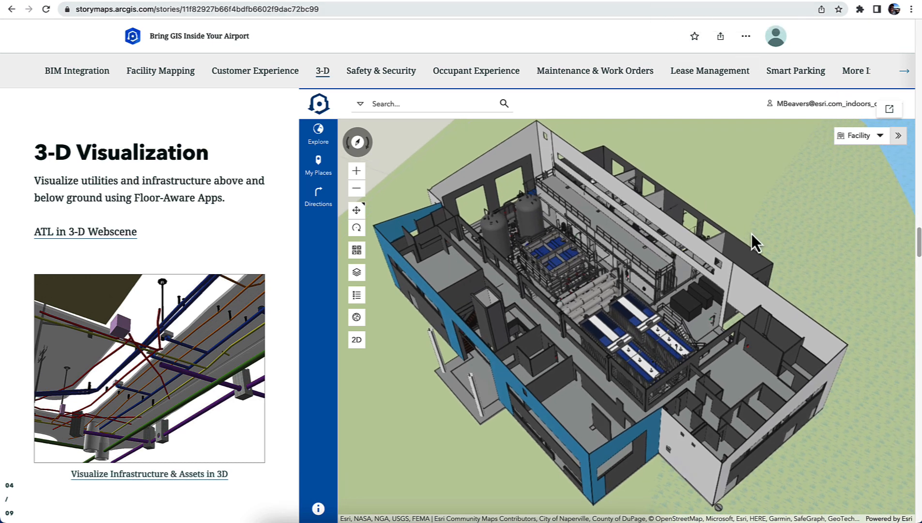
Step: Open the embedded building scene full-size in Indoors and select the fire extinguisher
{"action": "left_click", "coordinate": [889, 110]}
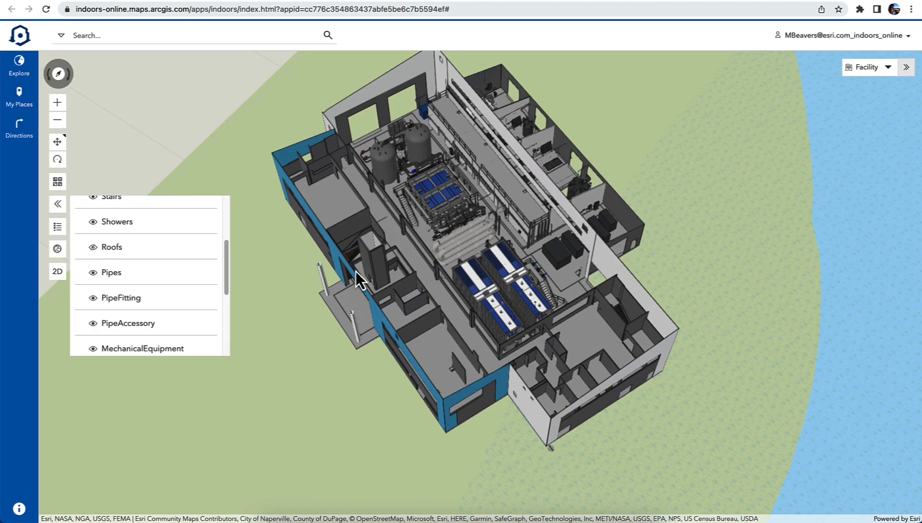
{"action": "left_click", "coordinate": [480, 255]}
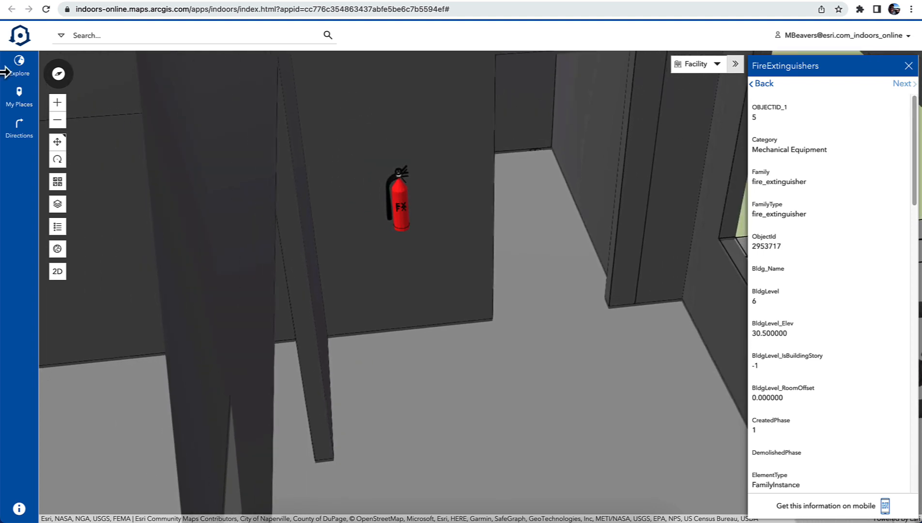
Step: List fire extinguishers, locate numbers 01, 03 and 05, then view the blue pump's attributes
{"action": "left_click", "coordinate": [19, 69]}
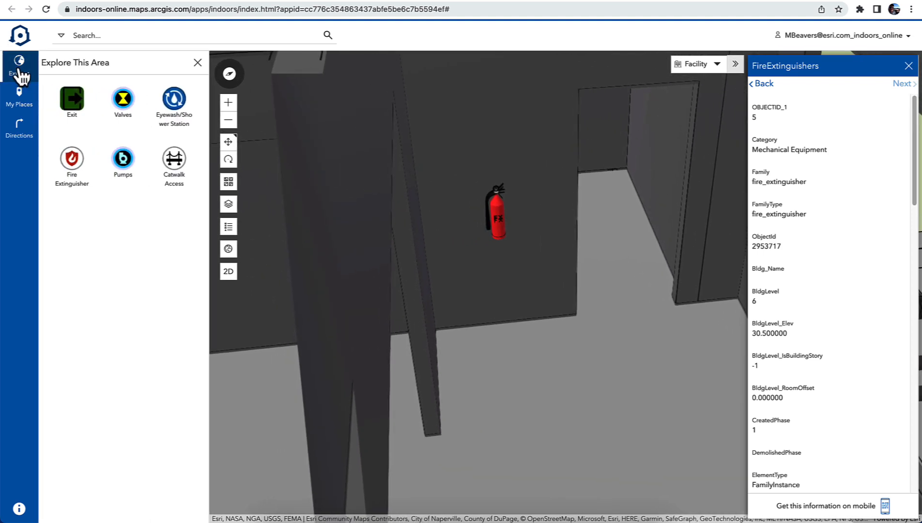
{"action": "left_click", "coordinate": [72, 162]}
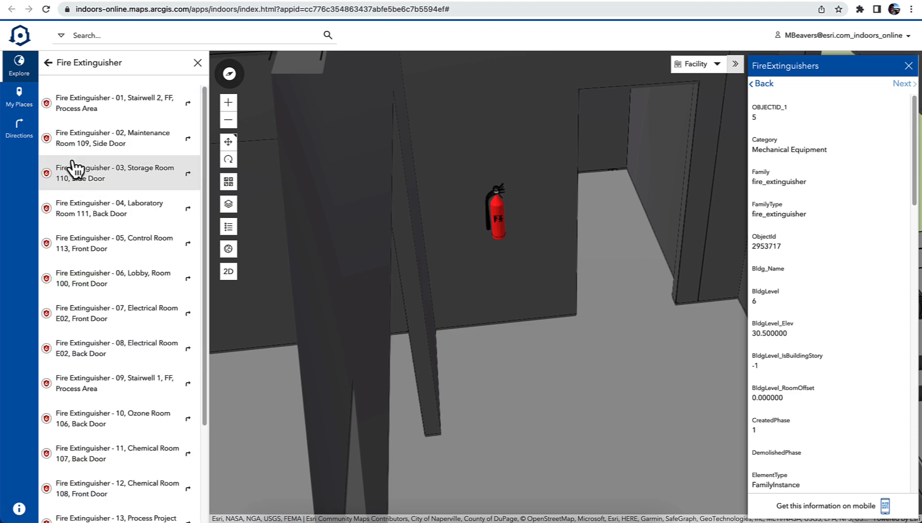
{"action": "left_click", "coordinate": [115, 103]}
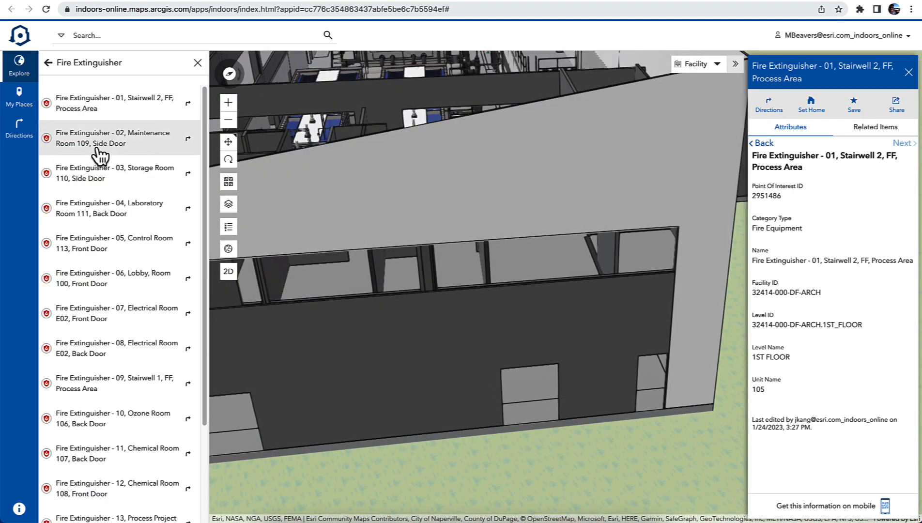
{"action": "left_click", "coordinate": [115, 137]}
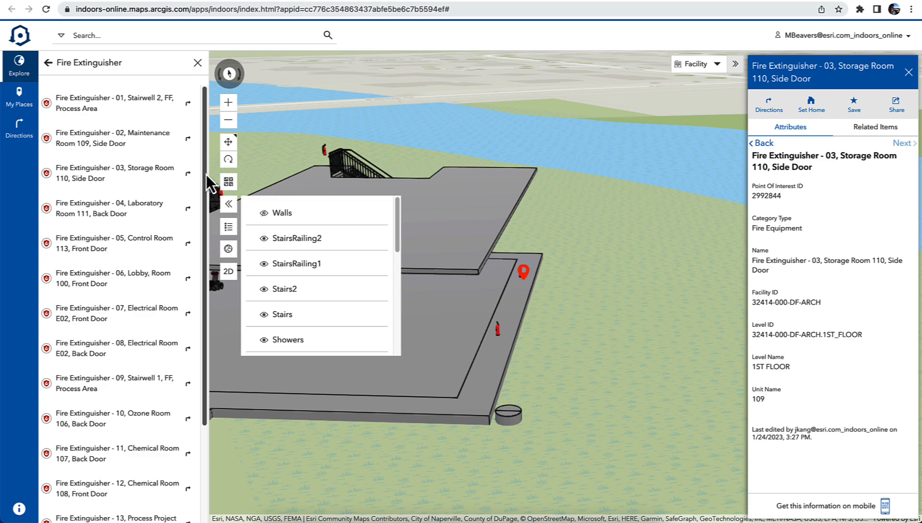
{"action": "left_click", "coordinate": [113, 243]}
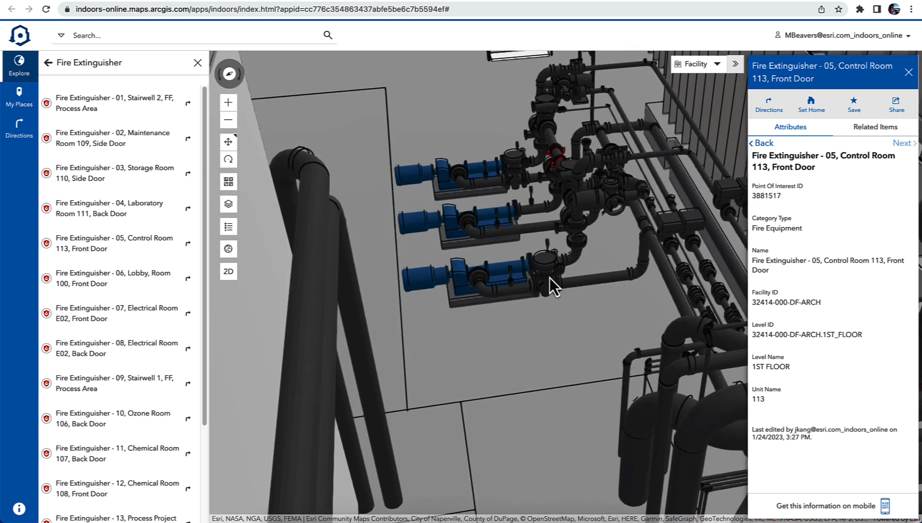
{"action": "left_click", "coordinate": [464, 224]}
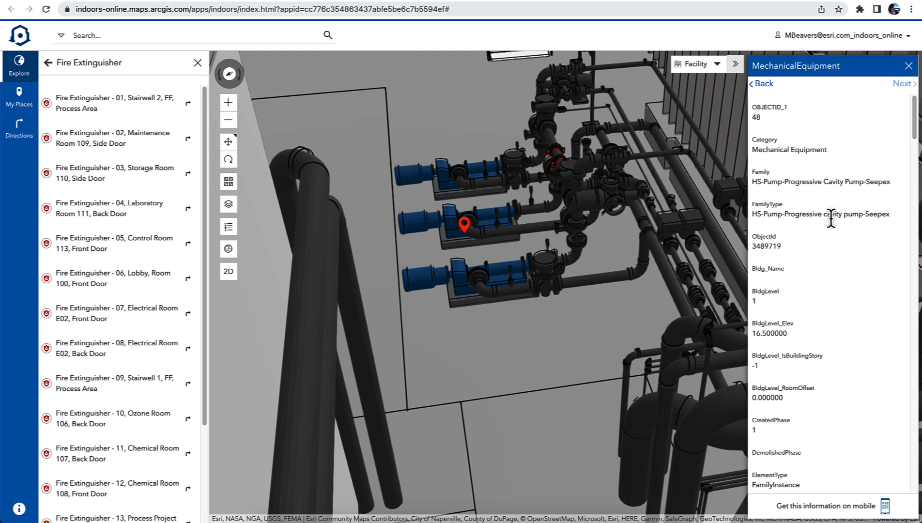
Step: Highlight the pump's Family value and switch to the Directions panel
{"action": "double_click", "coordinate": [800, 181]}
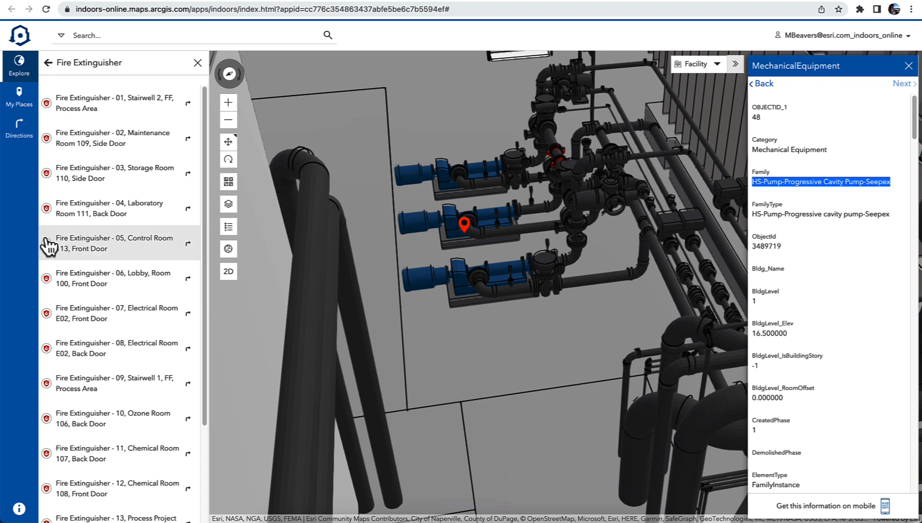
{"action": "mouse_move", "coordinate": [69, 106]}
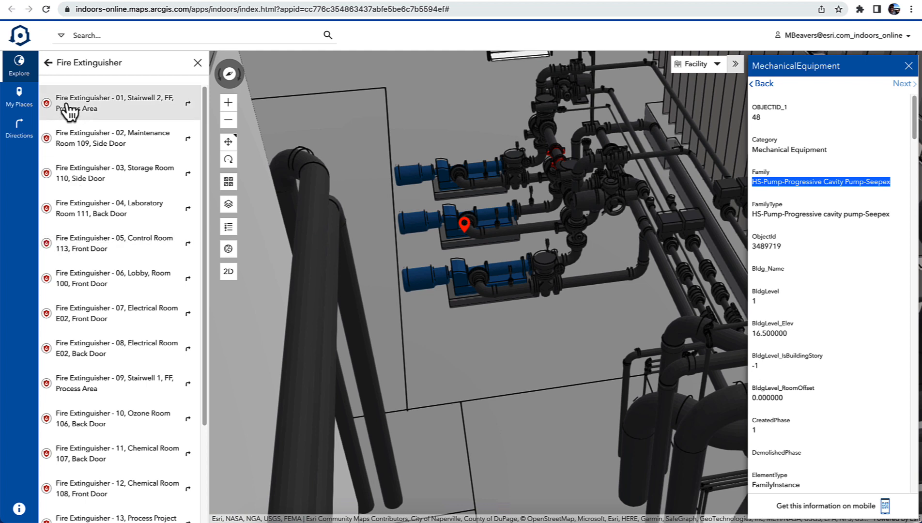
{"action": "left_click", "coordinate": [19, 127]}
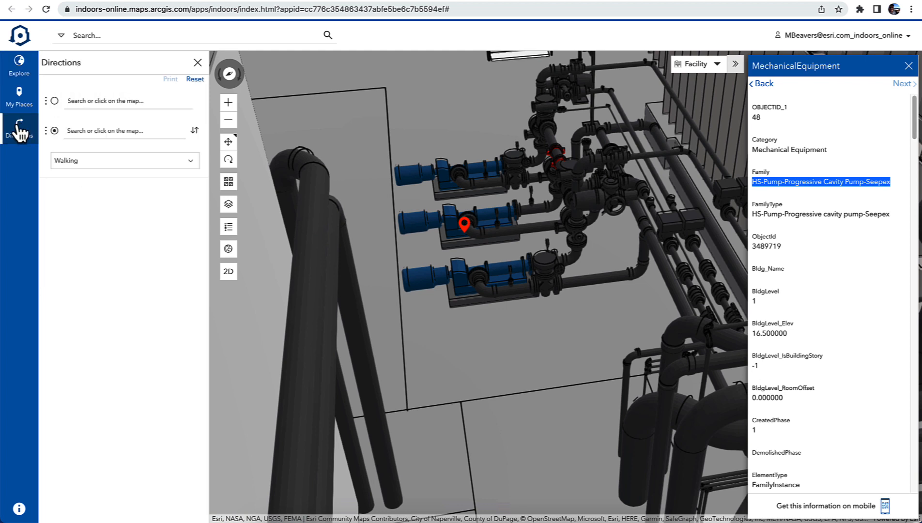
Step: Route from Fire Extinguisher - 05 to Exit-1, found by searching 'exit'
{"action": "left_click", "coordinate": [124, 100]}
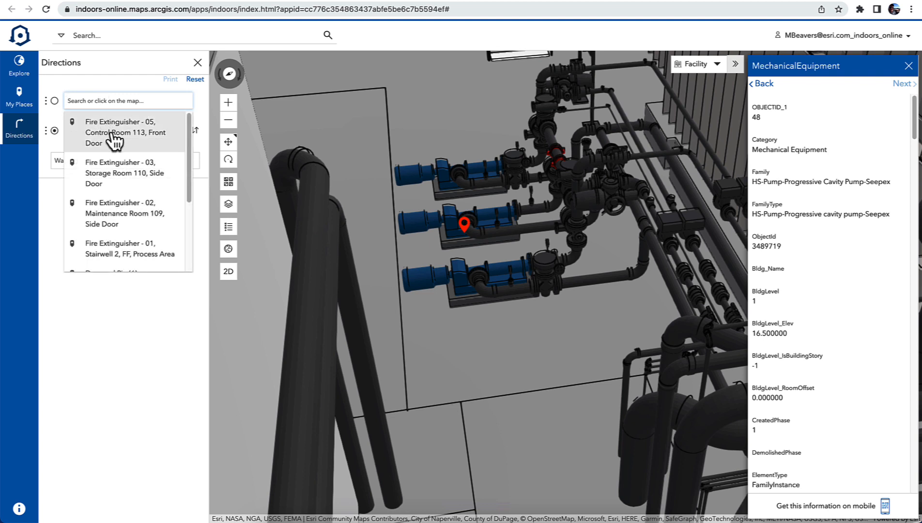
{"action": "left_click", "coordinate": [121, 133]}
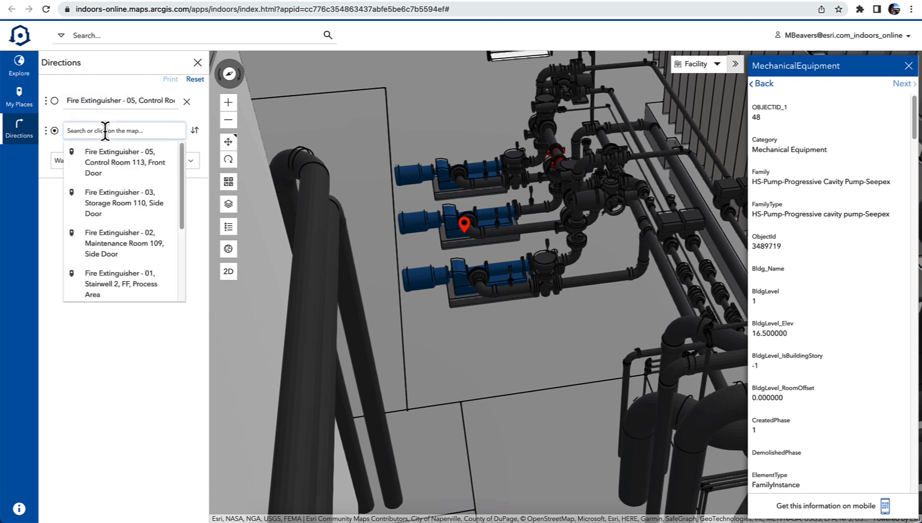
{"action": "type", "text": "ex"}
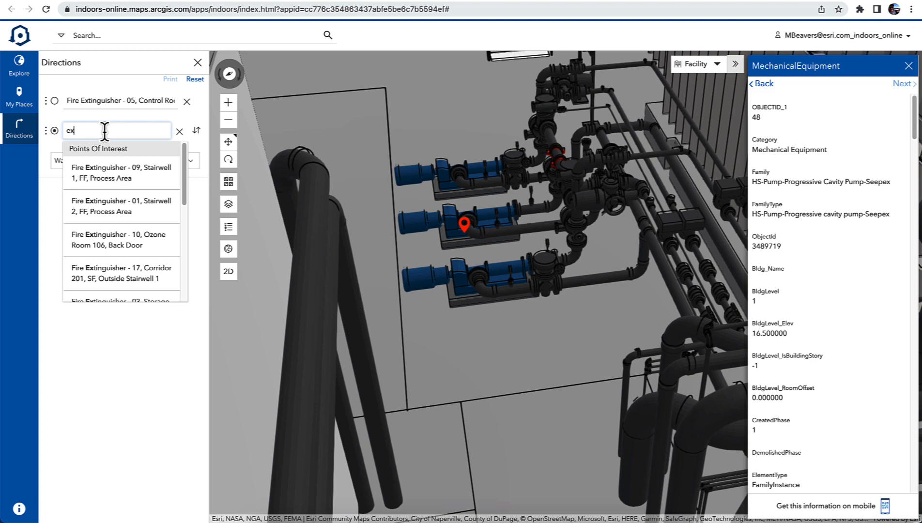
{"action": "type", "text": "it"}
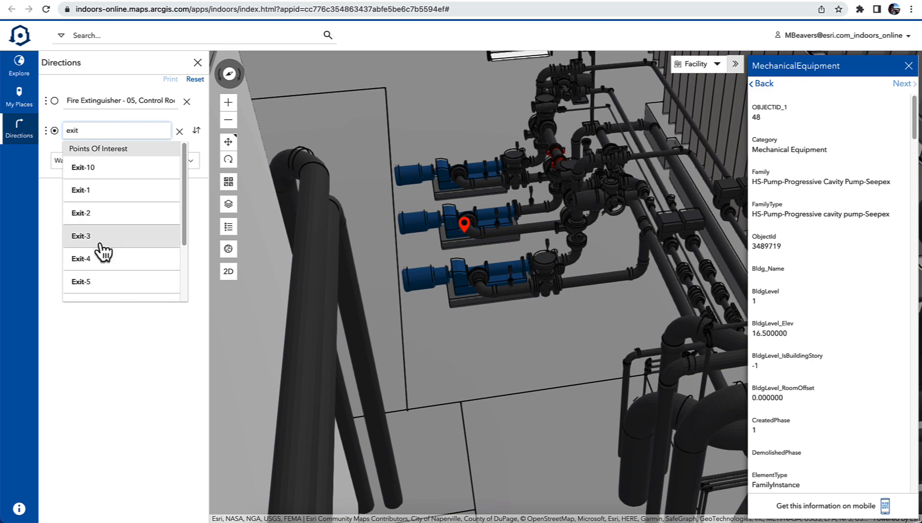
{"action": "left_click", "coordinate": [81, 189]}
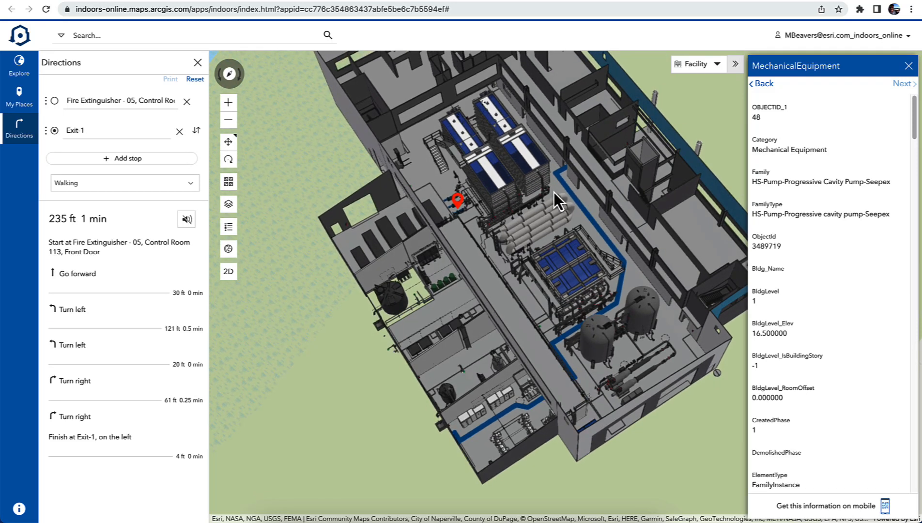
{"action": "mouse_move", "coordinate": [701, 4]}
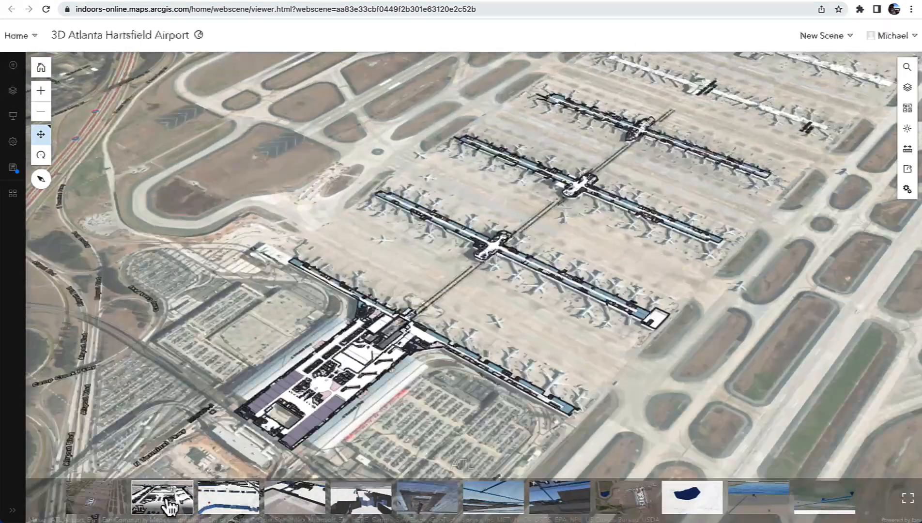
Step: Fly to the terminal close-up, then the Fire Hydrants slide, and select a red hydrant
{"action": "left_click", "coordinate": [162, 498]}
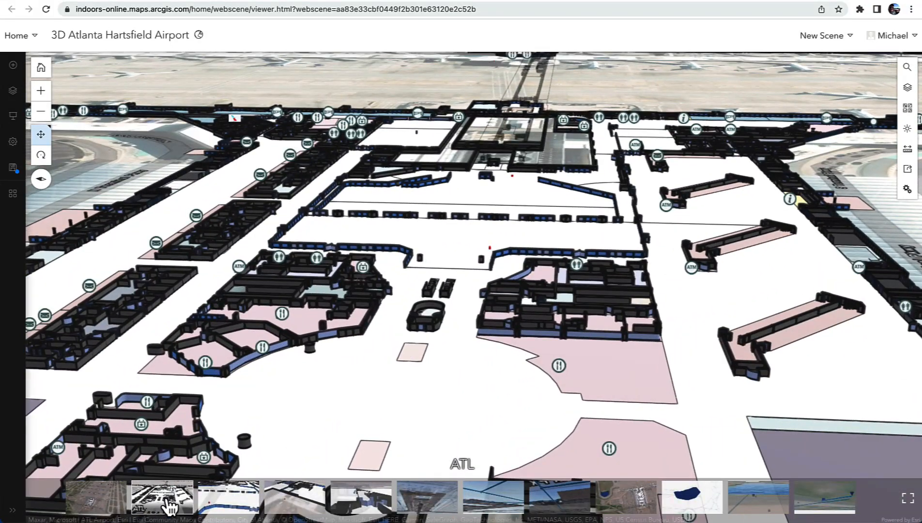
{"action": "left_click", "coordinate": [228, 498]}
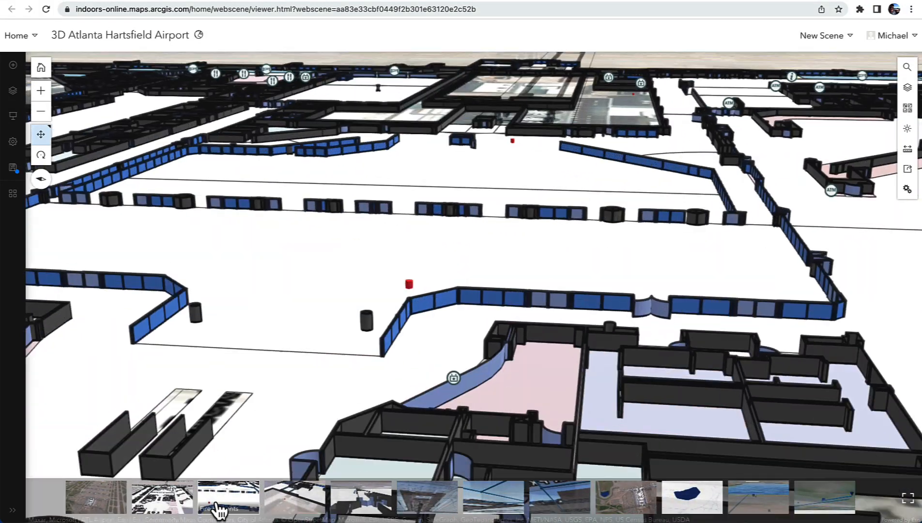
{"action": "left_click", "coordinate": [229, 498]}
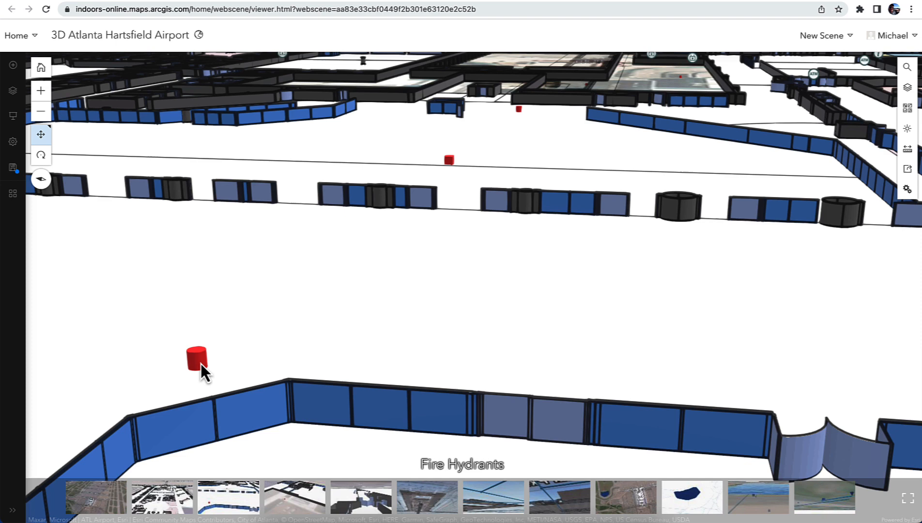
{"action": "left_click", "coordinate": [198, 359]}
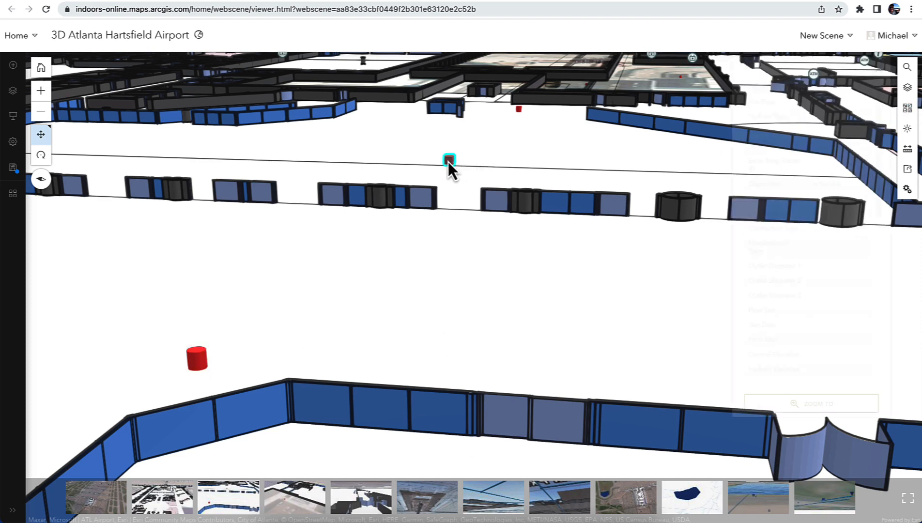
Step: Show the selected hydrant's attributes, scroll through its fields, then close the details
{"action": "left_click", "coordinate": [448, 160]}
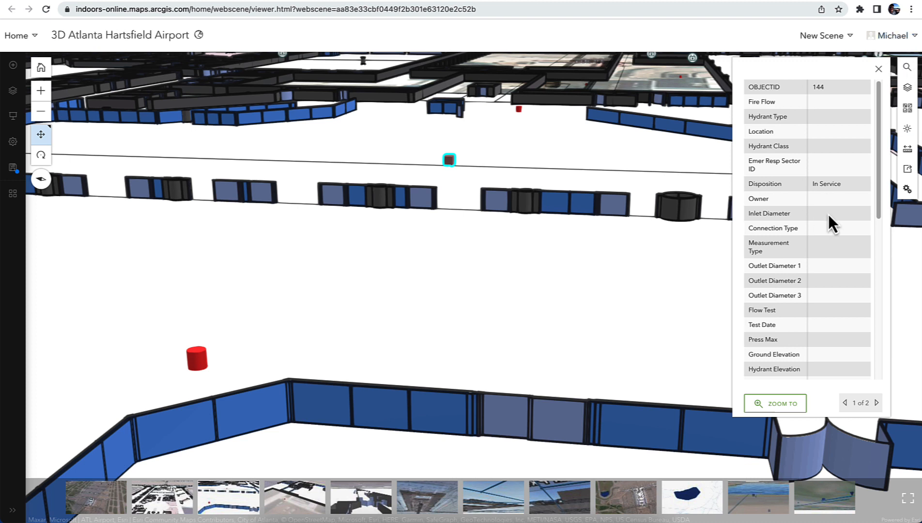
{"action": "scroll", "scroll_direction": "down", "scroll_amount": 3}
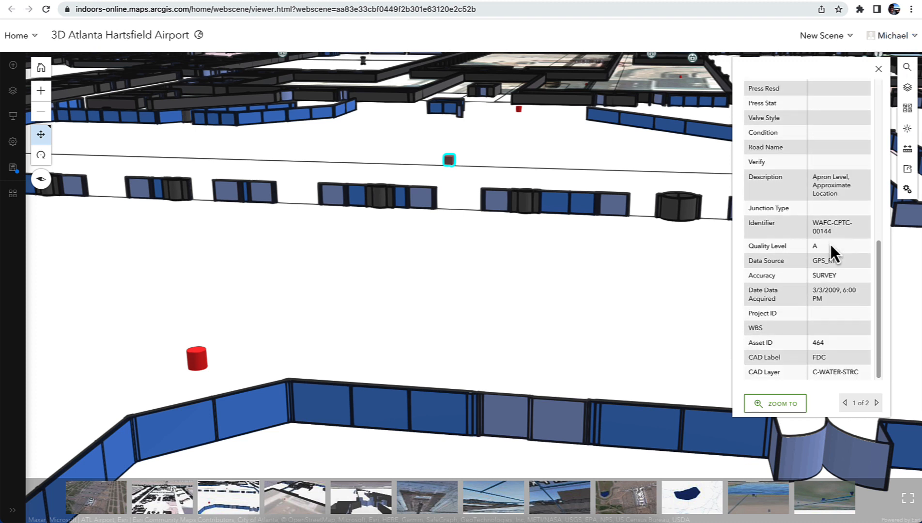
{"action": "left_click", "coordinate": [878, 69]}
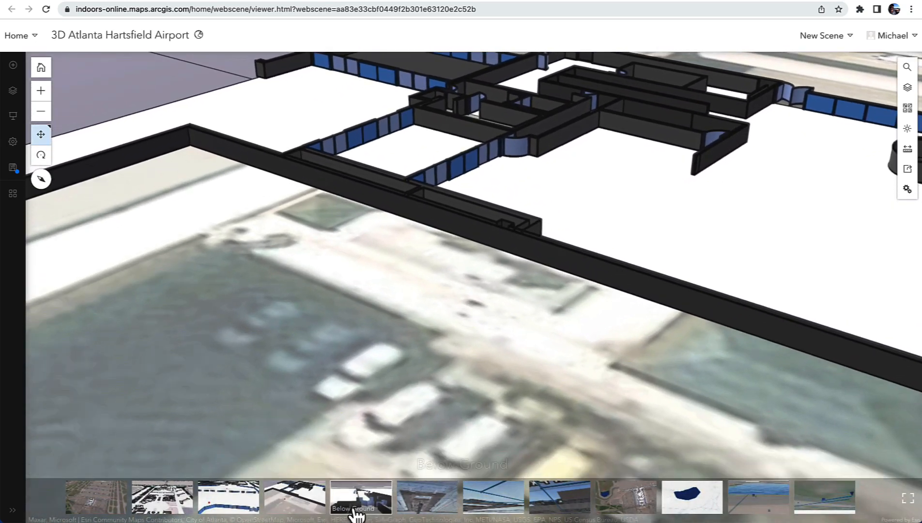
Step: Via Below Ground and Junctions views, inspect a storm pipe, then advance to the detention pond
{"action": "left_click", "coordinate": [361, 498]}
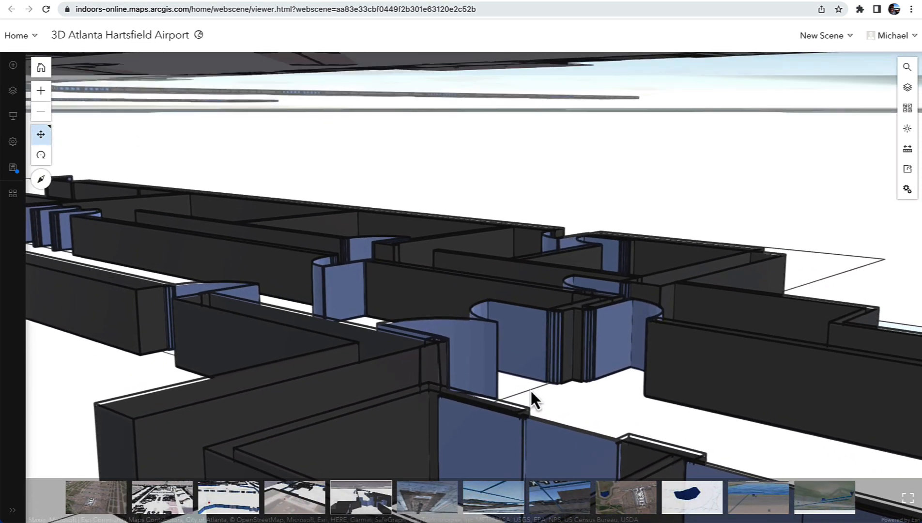
{"action": "left_click", "coordinate": [493, 498]}
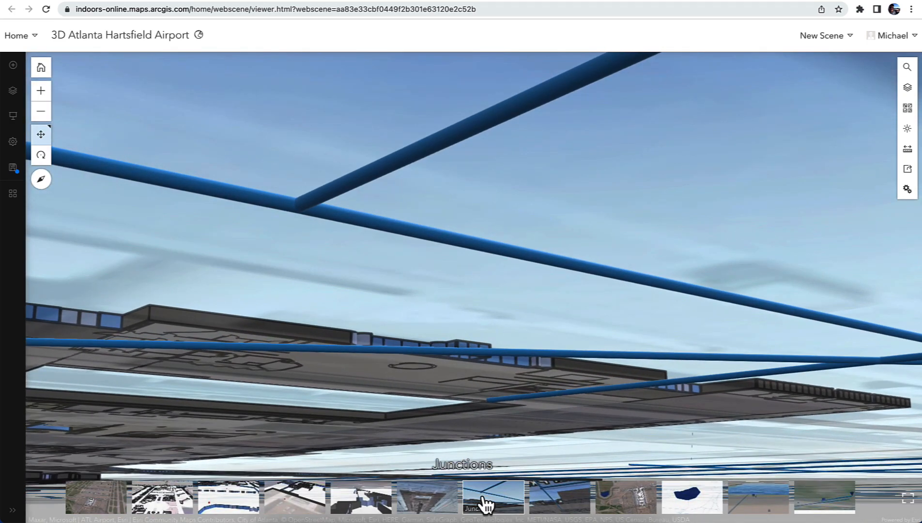
{"action": "mouse_move", "coordinate": [366, 194]}
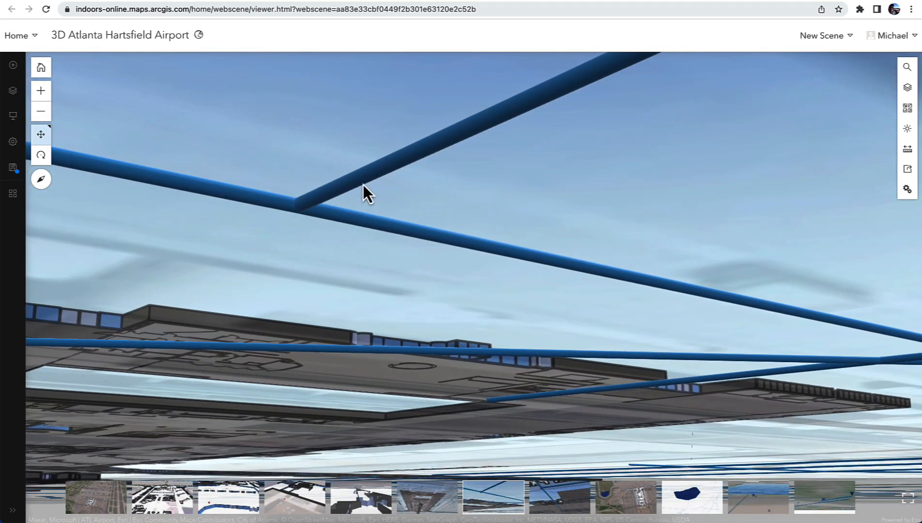
{"action": "left_click", "coordinate": [368, 191]}
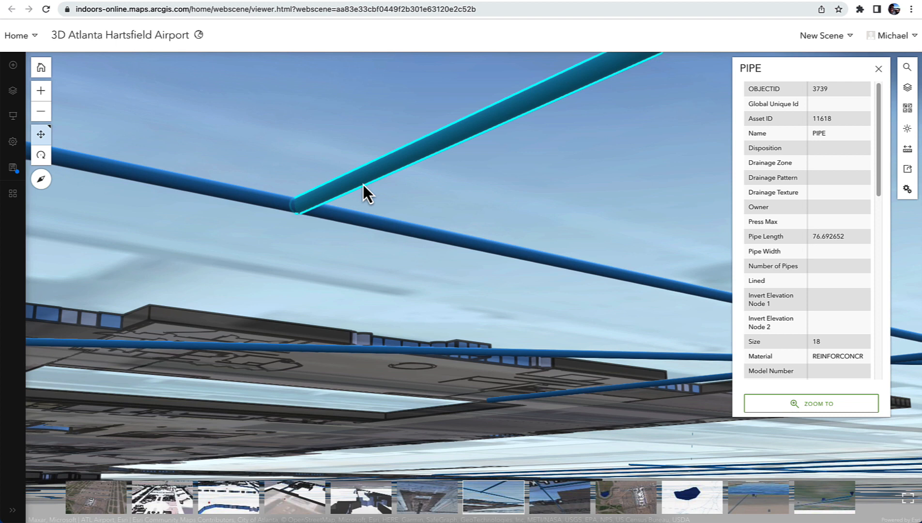
{"action": "scroll", "scroll_direction": "down", "scroll_amount": 3}
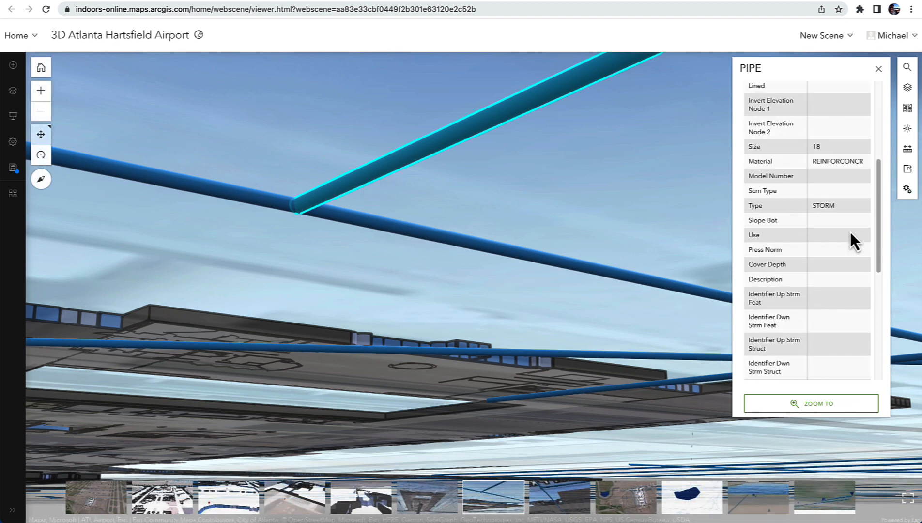
{"action": "left_click", "coordinate": [878, 68]}
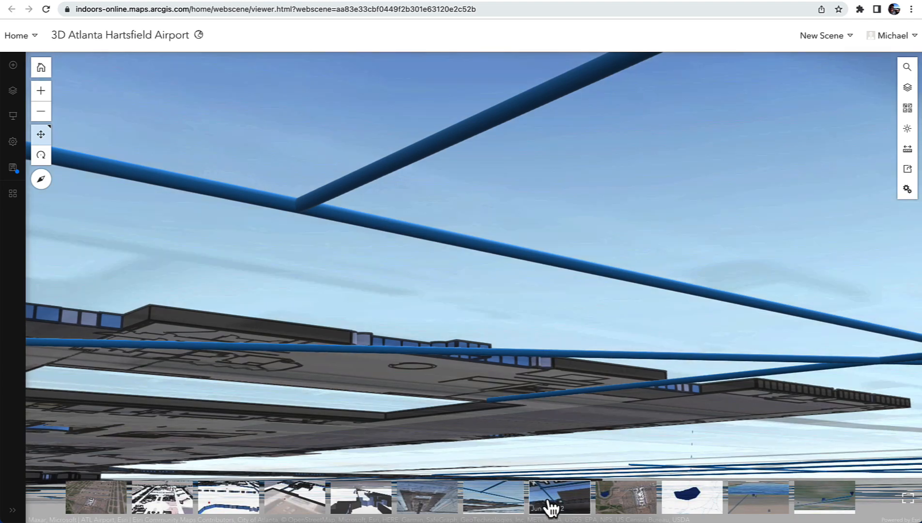
{"action": "left_click", "coordinate": [557, 497]}
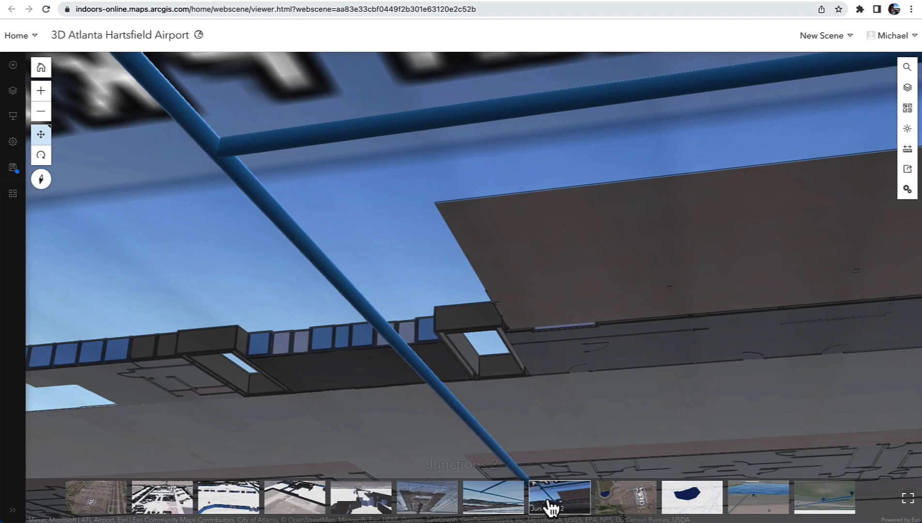
{"action": "mouse_move", "coordinate": [626, 499]}
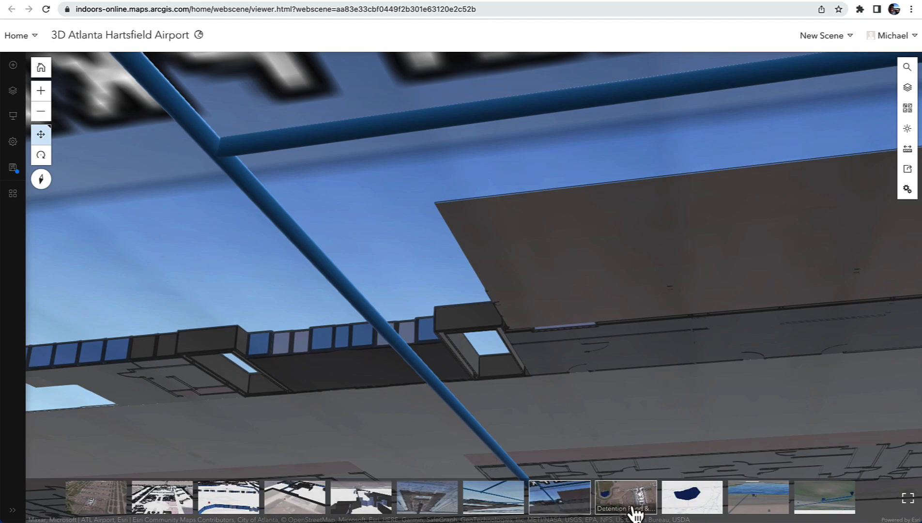
{"action": "left_click", "coordinate": [625, 498]}
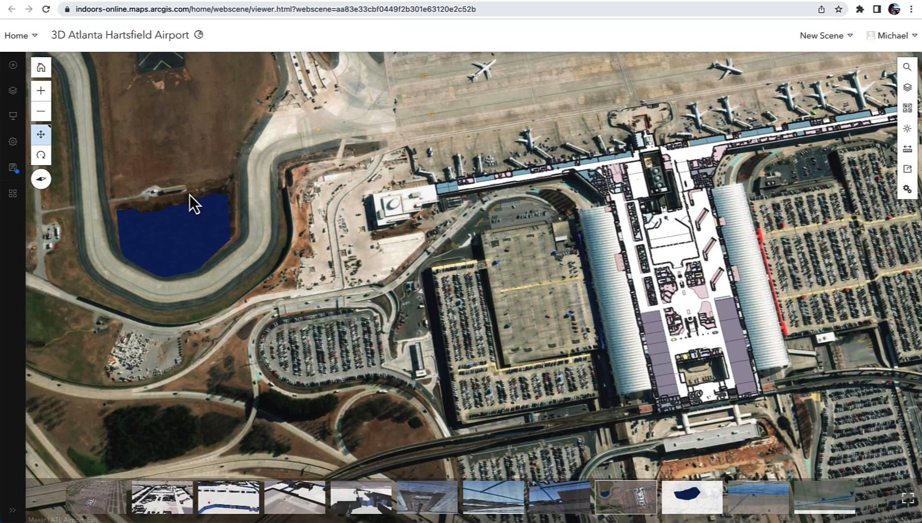
{"action": "mouse_move", "coordinate": [692, 497]}
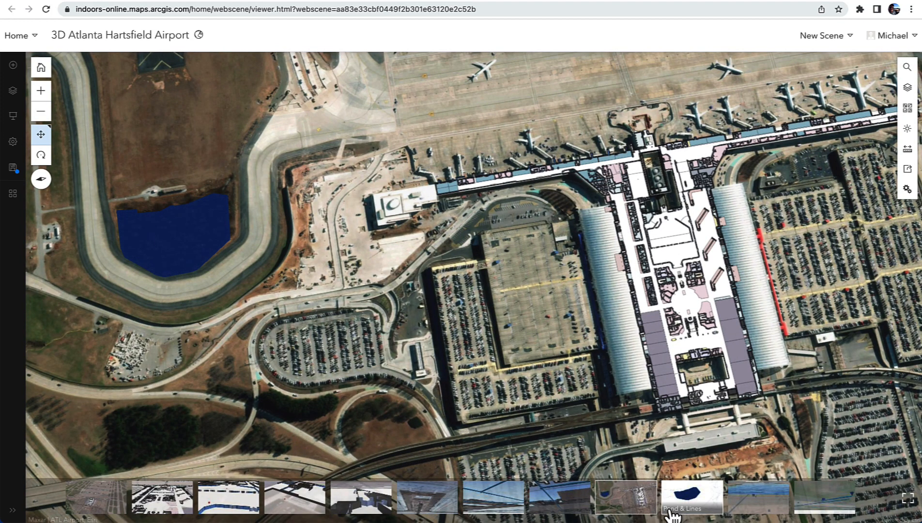
Step: Advance to the Pond & Lines slide, then the Detention Pond 2 close-up
{"action": "left_click", "coordinate": [692, 498]}
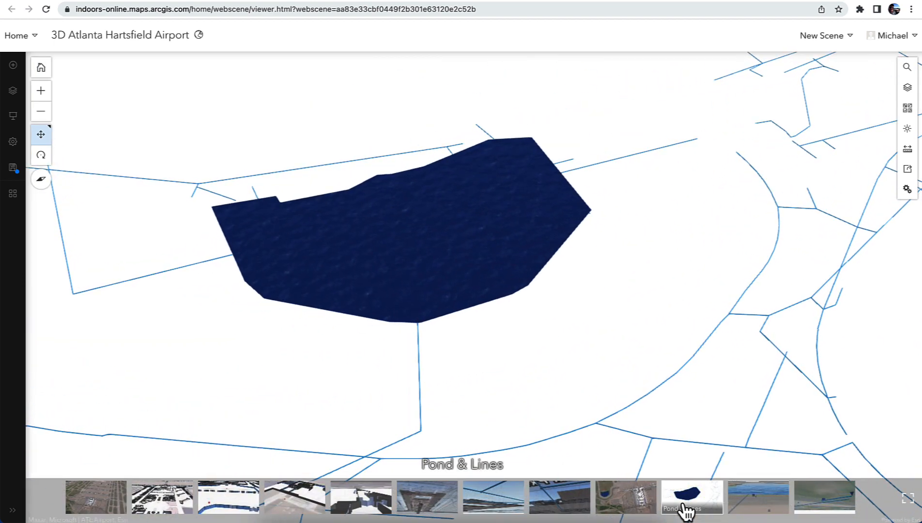
{"action": "mouse_move", "coordinate": [758, 498]}
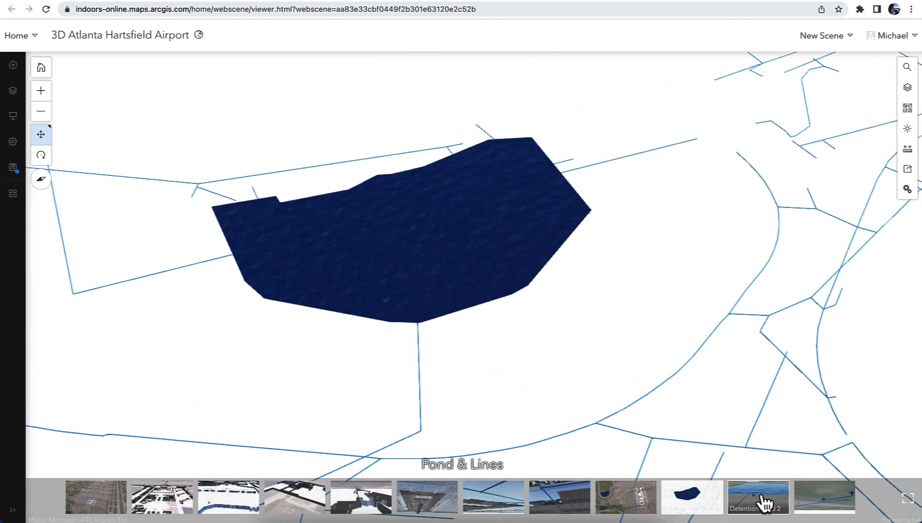
{"action": "left_click", "coordinate": [759, 497]}
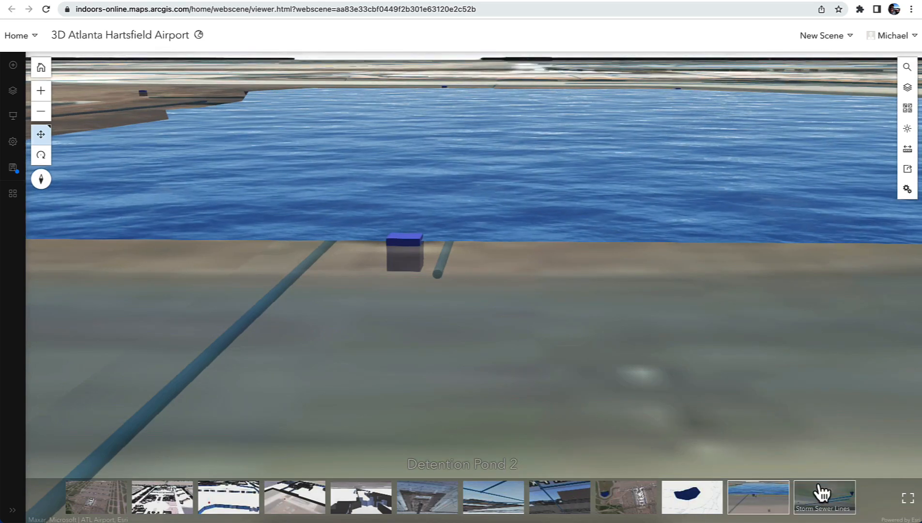
Step: View a blue storm sewer structure's attributes from the Storm Sewer Lines slide, then switch to Indoors
{"action": "left_click", "coordinate": [824, 496]}
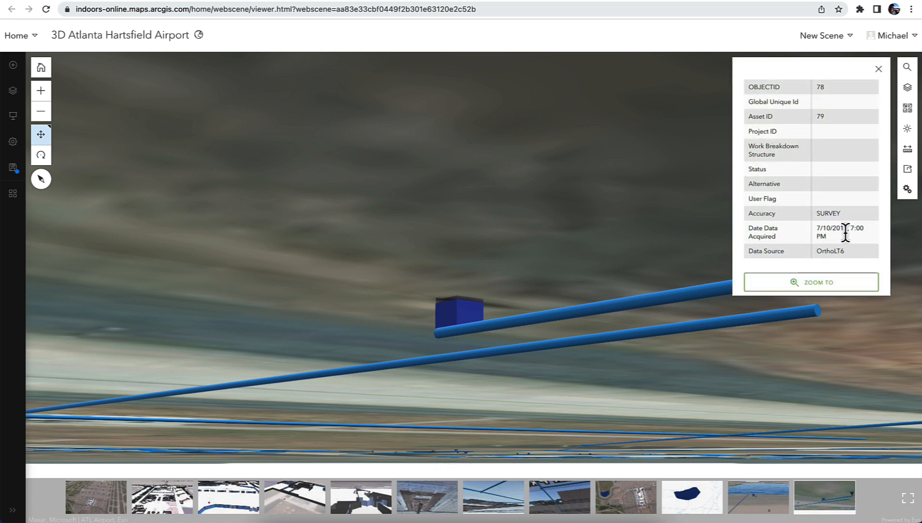
{"action": "mouse_move", "coordinate": [475, 313]}
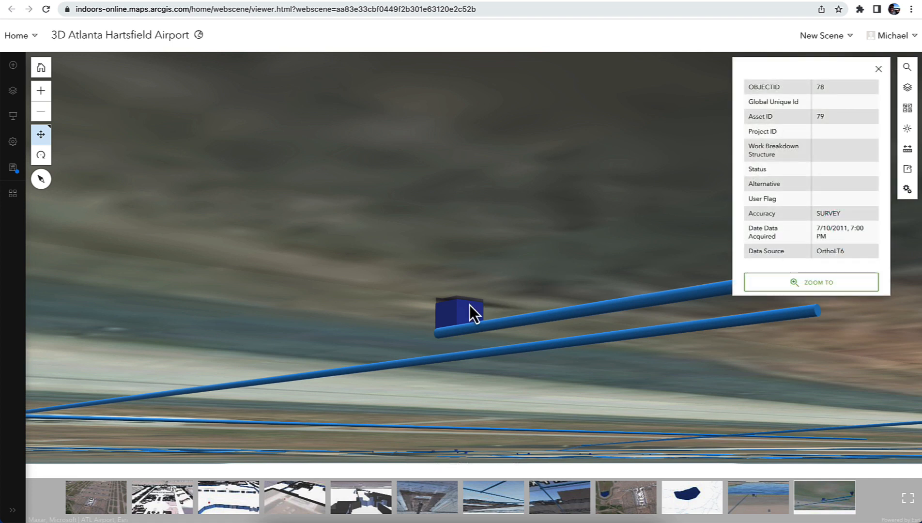
{"action": "left_click", "coordinate": [461, 312]}
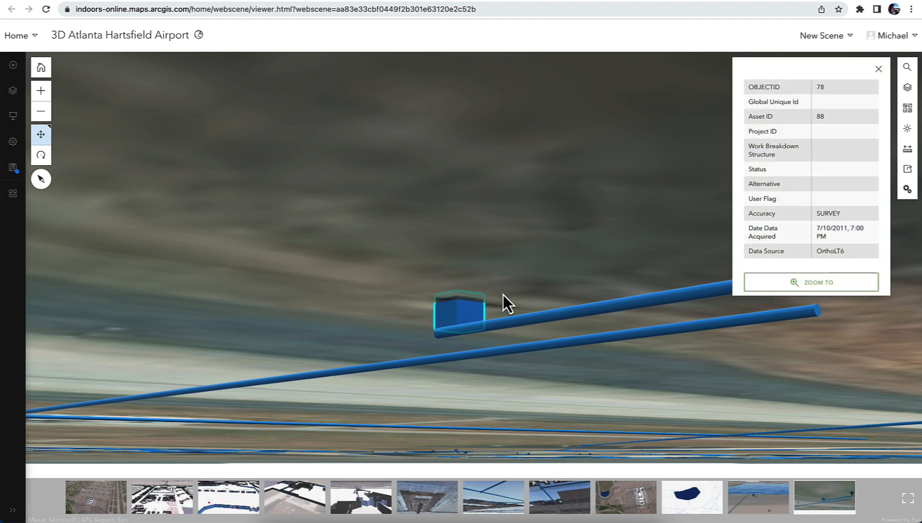
{"action": "mouse_move", "coordinate": [335, 314]}
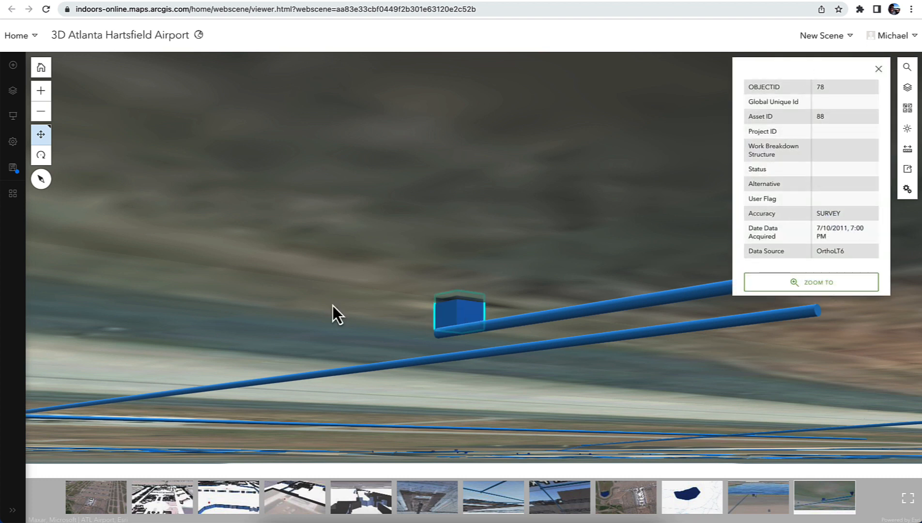
{"action": "left_click", "coordinate": [236, 9]}
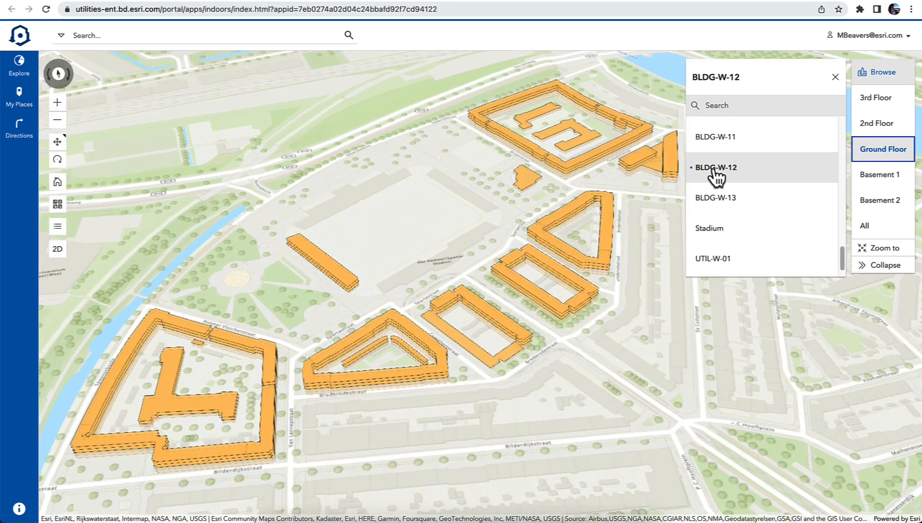
Step: Select BLDG-W-12 and page through its 2nd Floor, 3rd Floor and Basement 2
{"action": "left_click", "coordinate": [716, 167]}
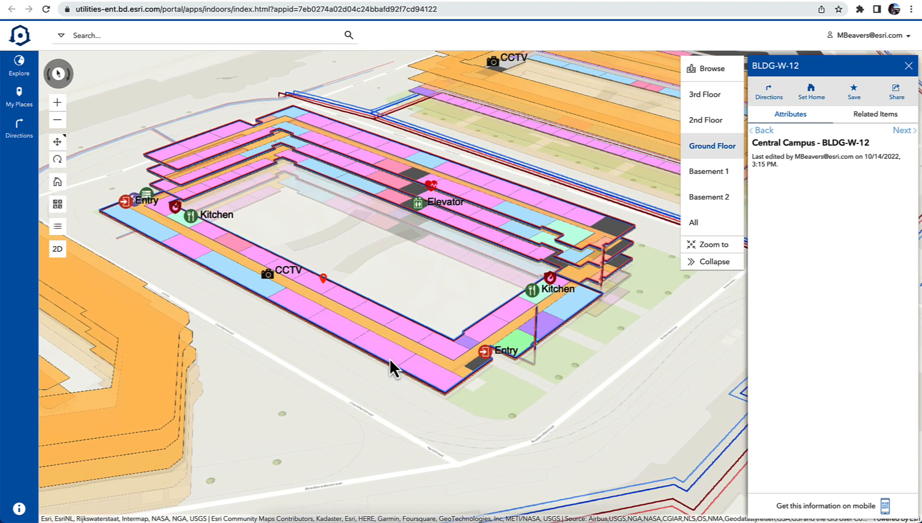
{"action": "left_click", "coordinate": [711, 121]}
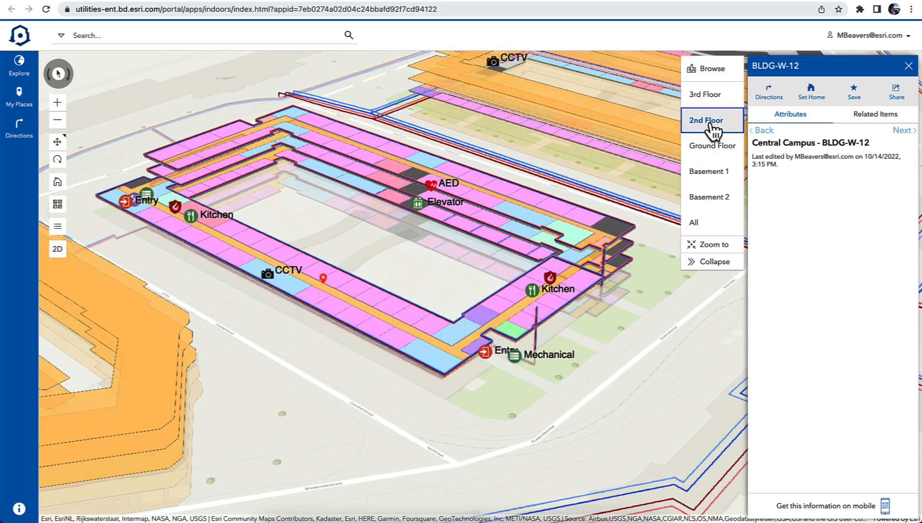
{"action": "left_click", "coordinate": [711, 94]}
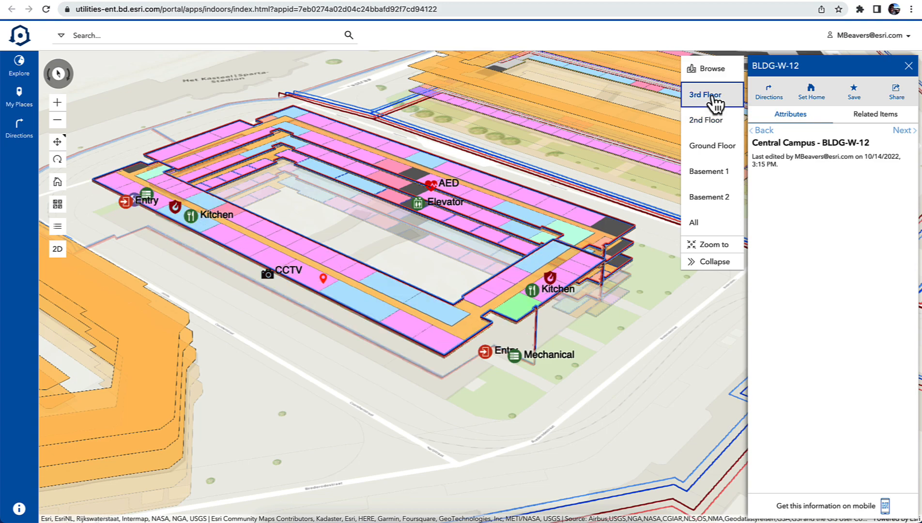
{"action": "left_click", "coordinate": [712, 196]}
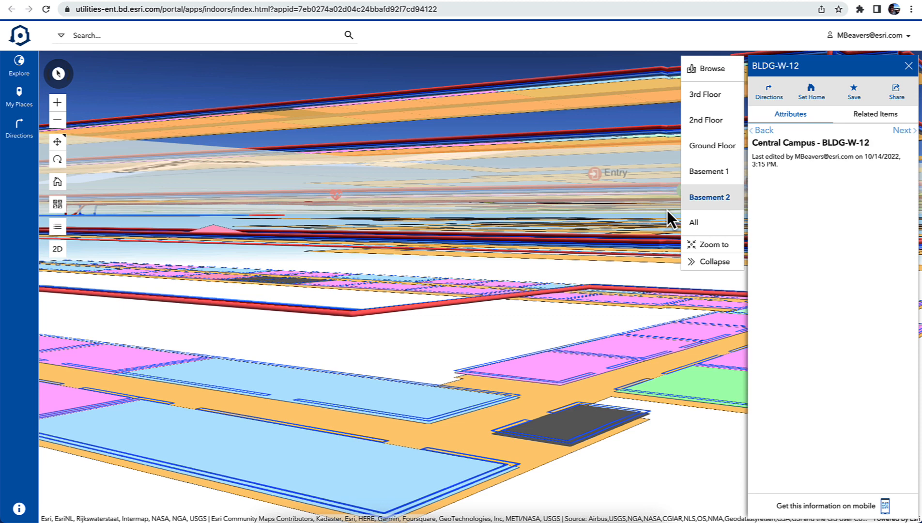
{"action": "left_click", "coordinate": [712, 145]}
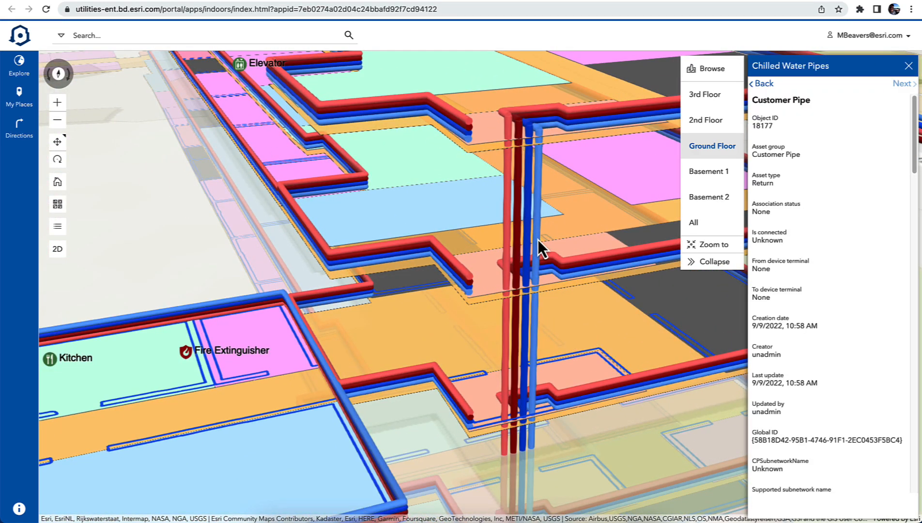
{"action": "mouse_move", "coordinate": [899, 344]}
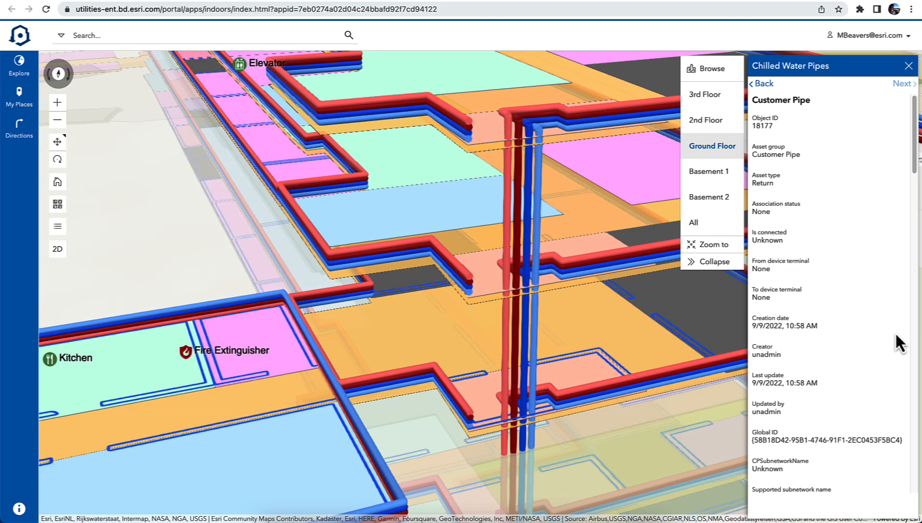
Step: Read the chilled water and heated water Customer Pipe attributes, then open Explore This Area
{"action": "scroll", "scroll_direction": "down", "scroll_amount": 3}
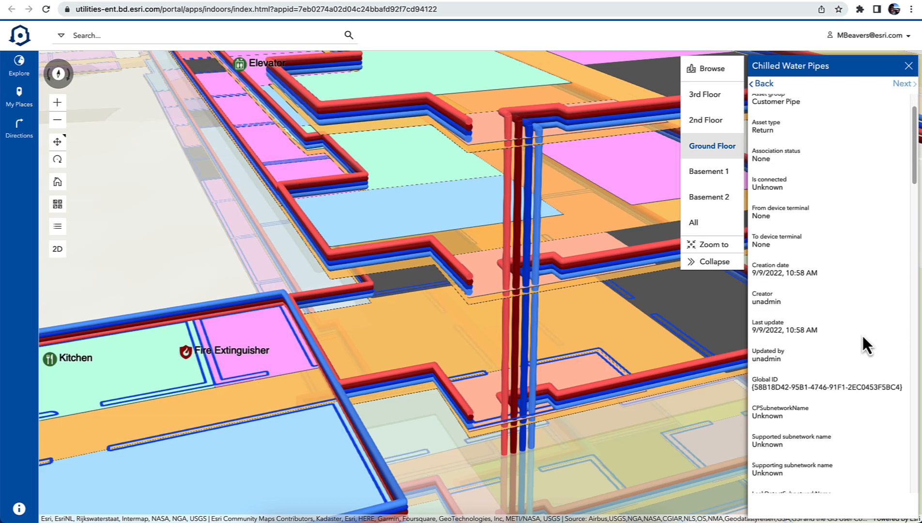
{"action": "scroll", "scroll_direction": "down", "scroll_amount": 3}
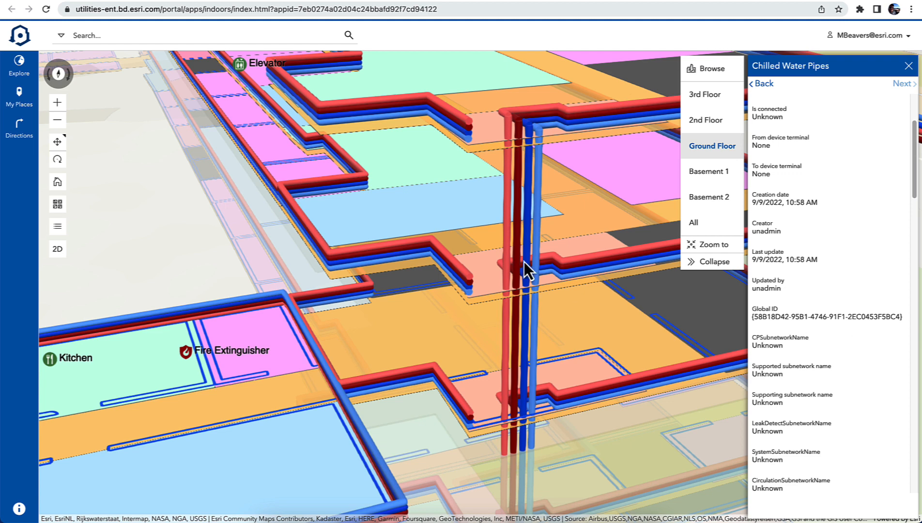
{"action": "mouse_move", "coordinate": [512, 250]}
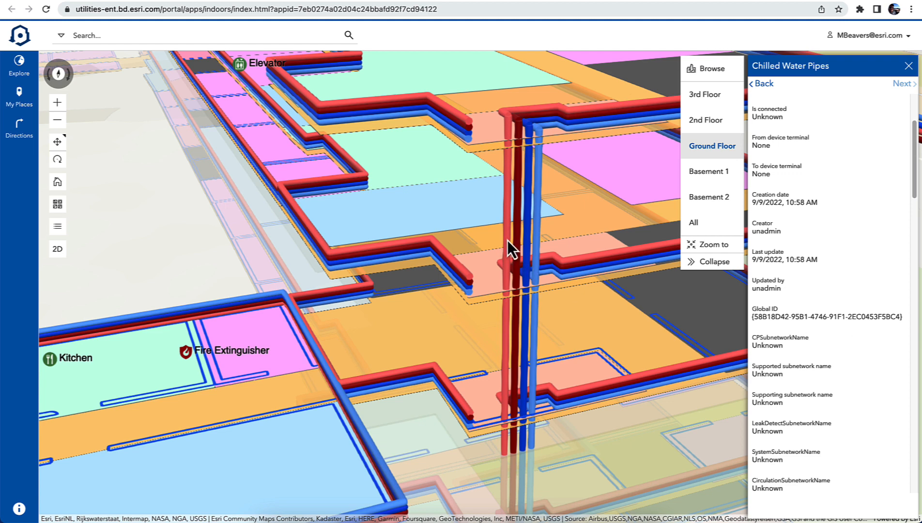
{"action": "left_click", "coordinate": [903, 84]}
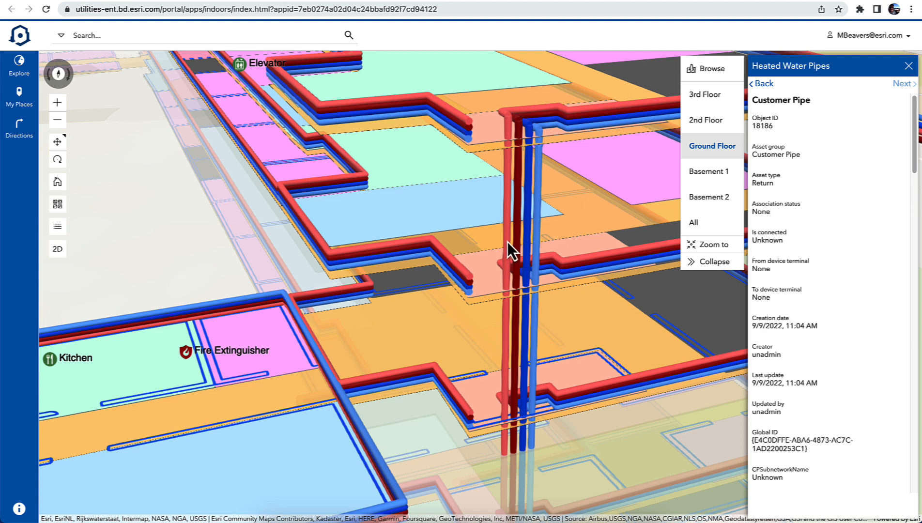
{"action": "left_click", "coordinate": [19, 67]}
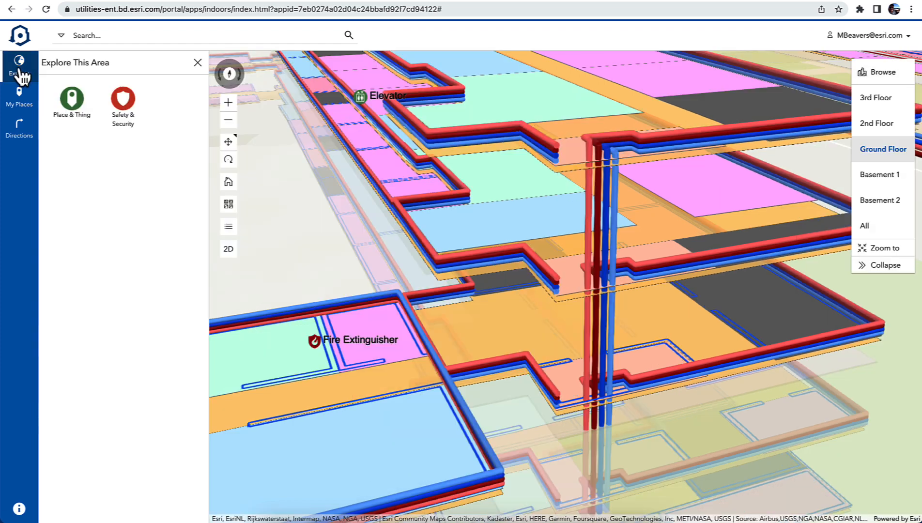
Step: Show camera 19's Building 013 Level G Hallway details from Safety & Security > CCTVs
{"action": "left_click", "coordinate": [123, 99]}
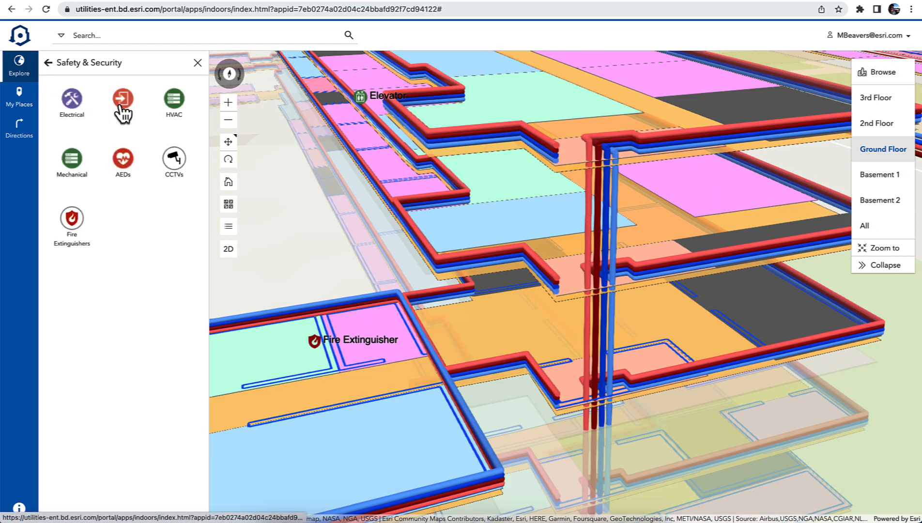
{"action": "left_click", "coordinate": [172, 159]}
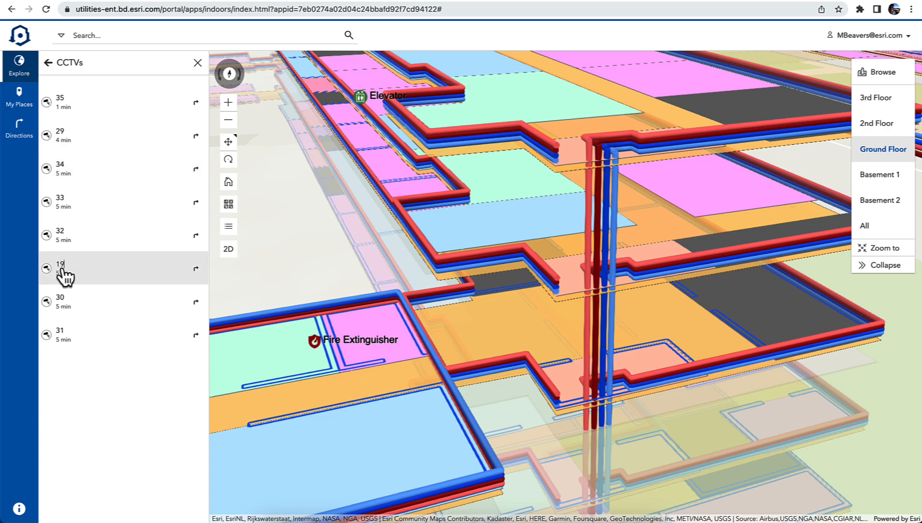
{"action": "left_click", "coordinate": [60, 265]}
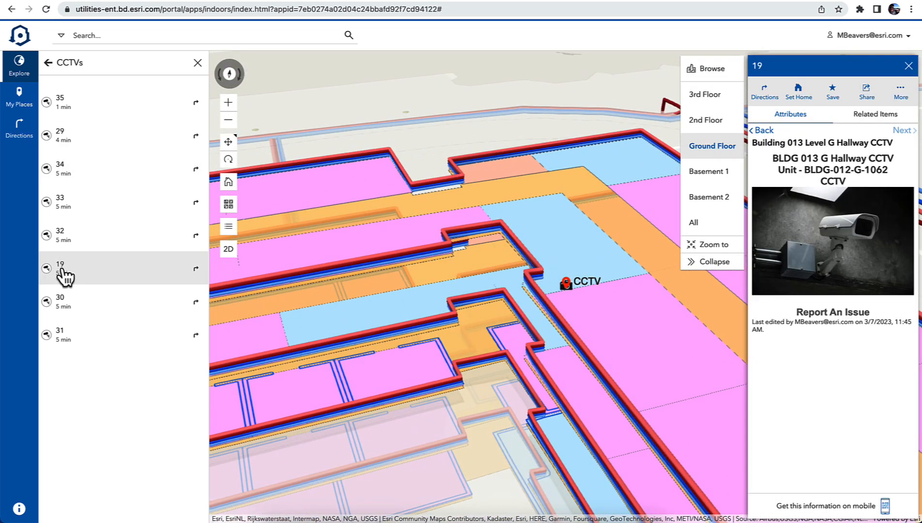
{"action": "mouse_move", "coordinate": [432, 250]}
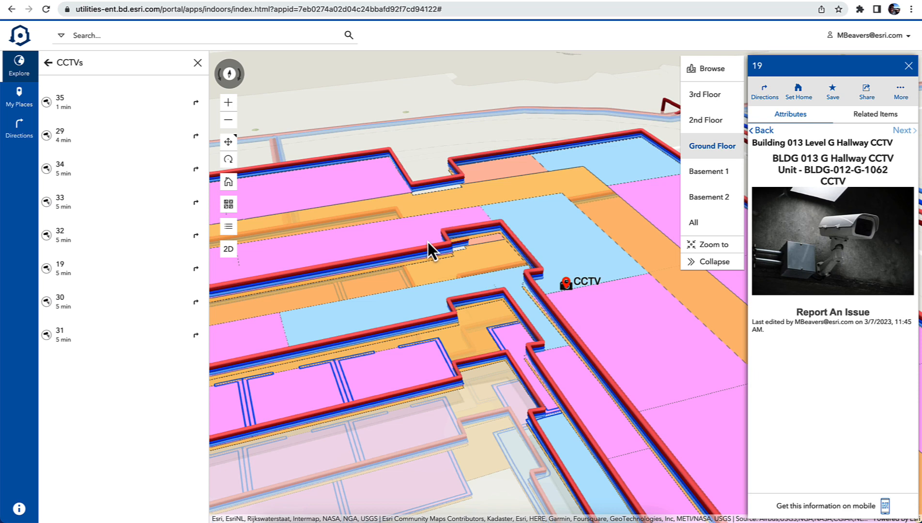
{"action": "mouse_move", "coordinate": [862, 77]}
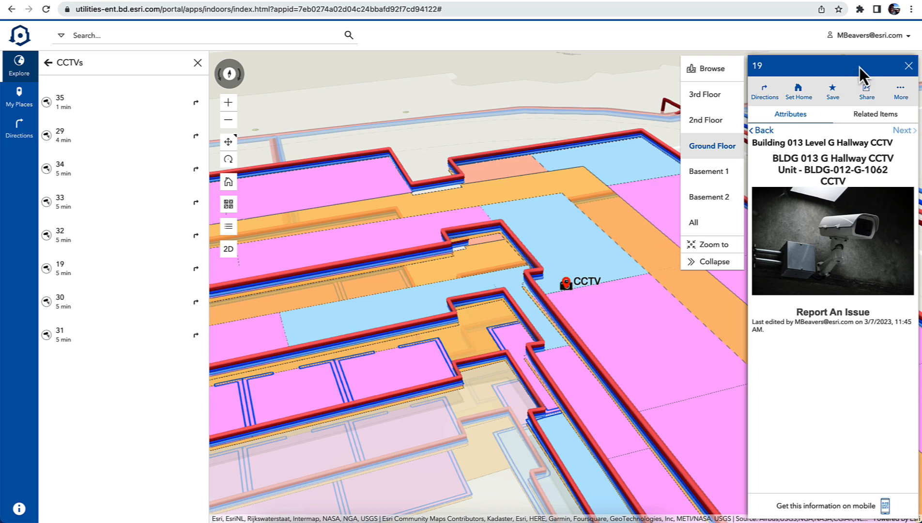
{"action": "left_click", "coordinate": [831, 241]}
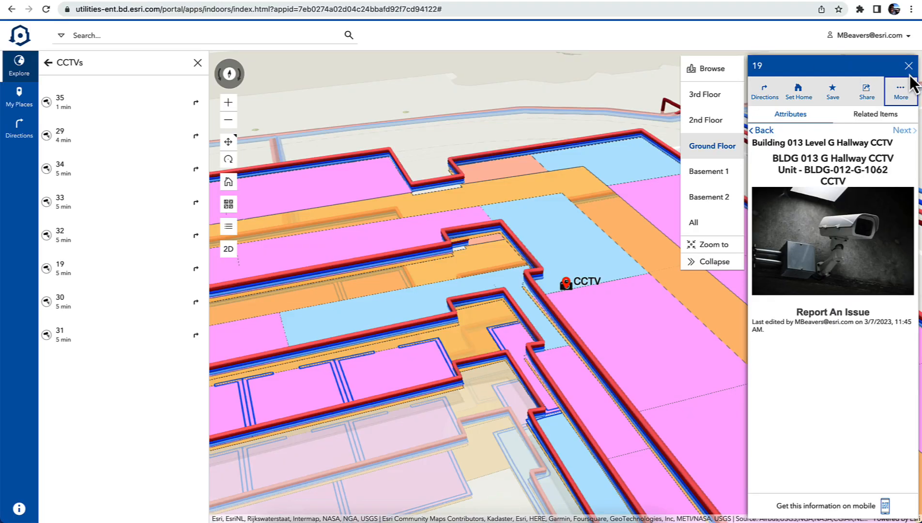
Step: Start directions to CCTV 19, then return to the Safety & Security categories
{"action": "left_click", "coordinate": [764, 93]}
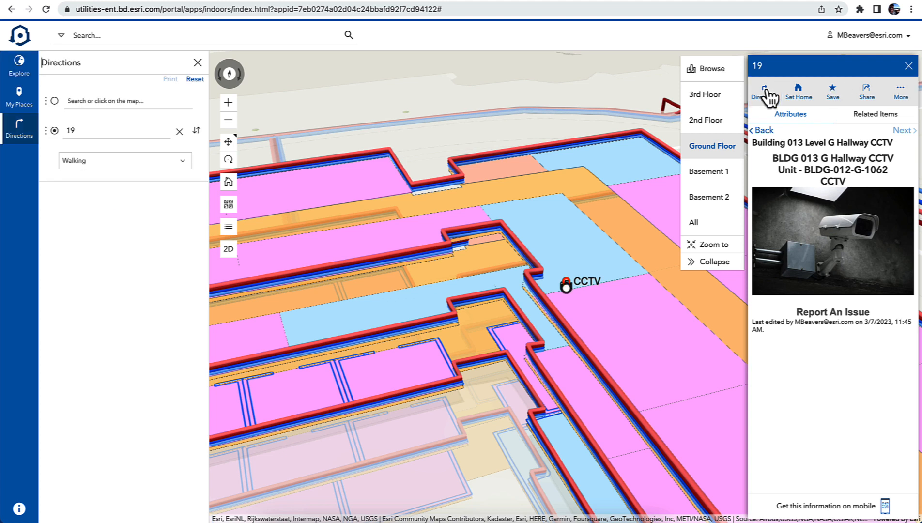
{"action": "left_click", "coordinate": [126, 101]}
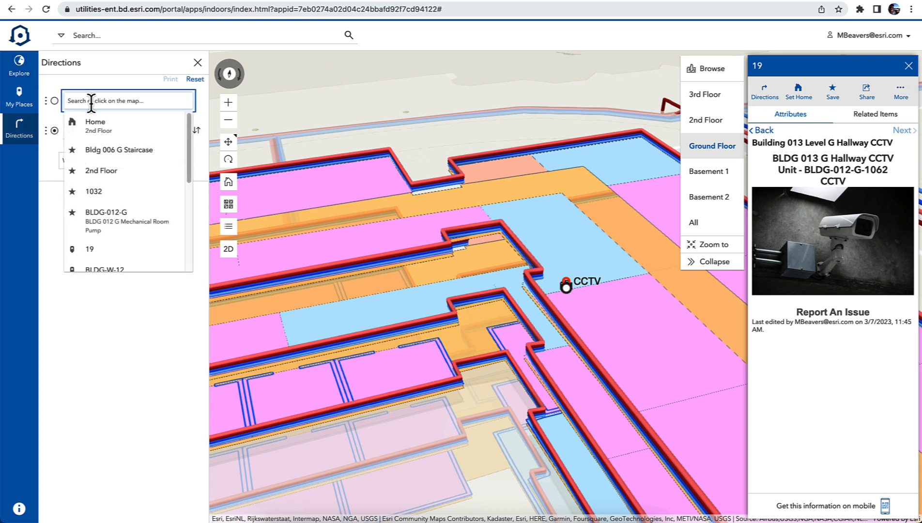
{"action": "left_click", "coordinate": [120, 150]}
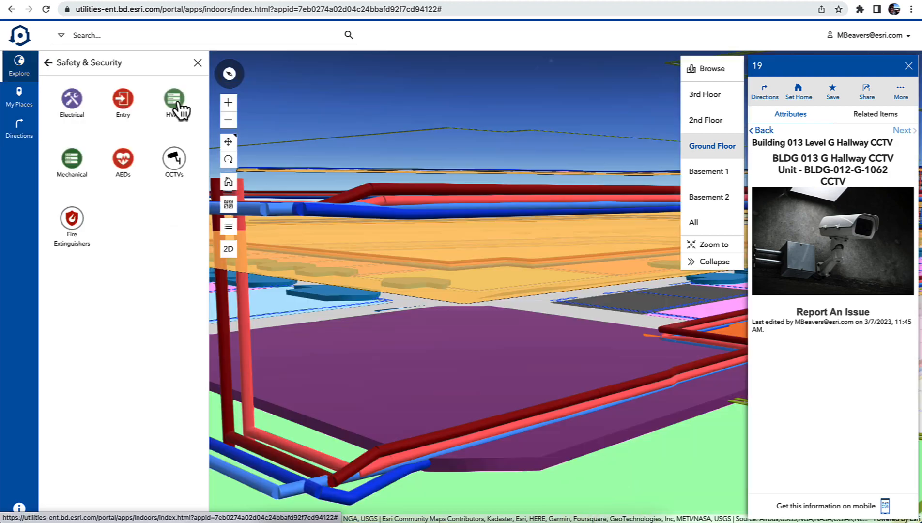
Step: Pick the BLDG-012-G pump under Mechanical and launch its Report It Now form
{"action": "left_click", "coordinate": [71, 162]}
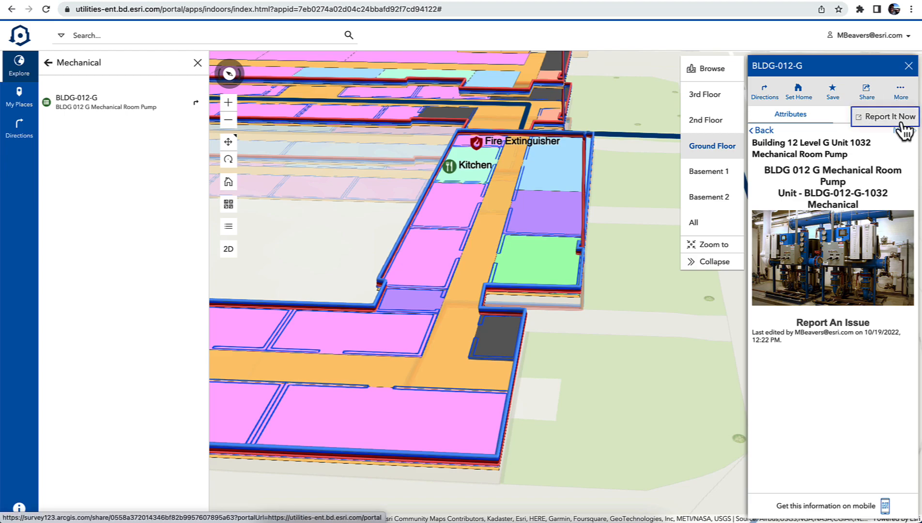
{"action": "left_click", "coordinate": [890, 116]}
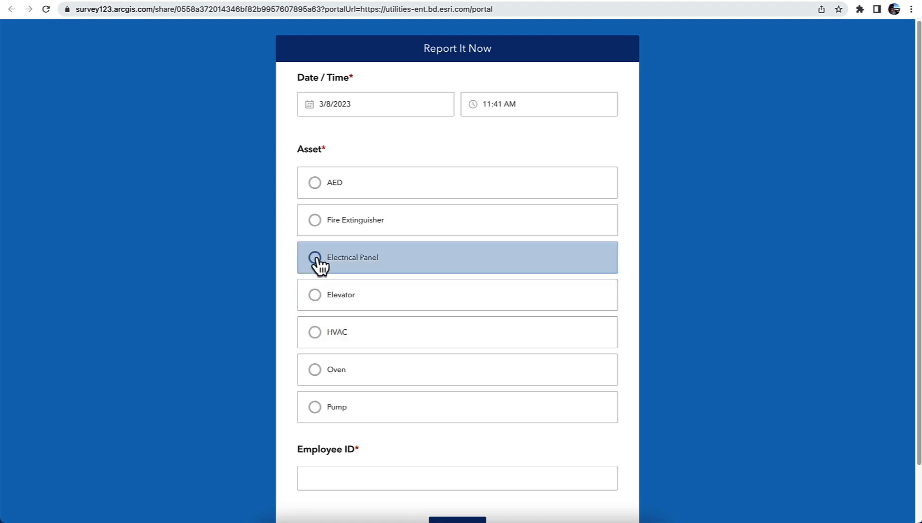
Step: Submit an Electrical Panel report marked Breakers Won't Reset with employee ID 234
{"action": "left_click", "coordinate": [315, 258]}
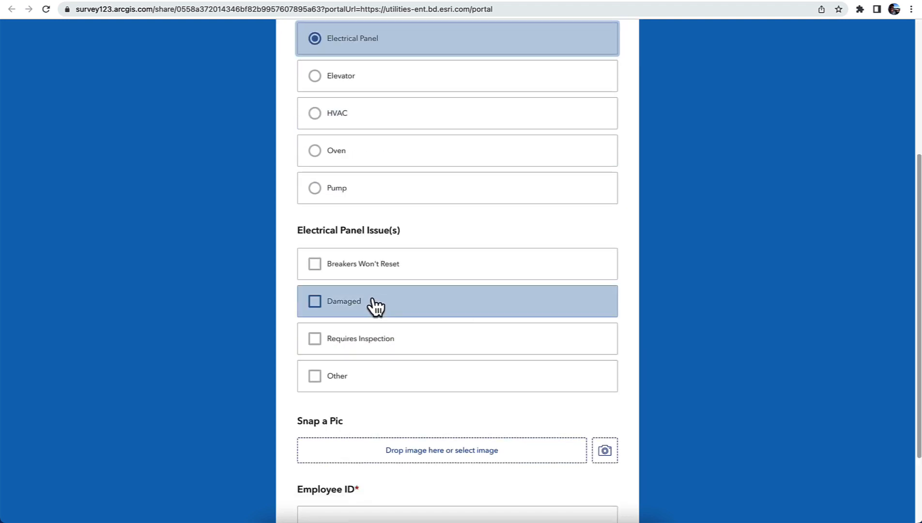
{"action": "left_click", "coordinate": [315, 264]}
{"action": "type", "text": "1"}
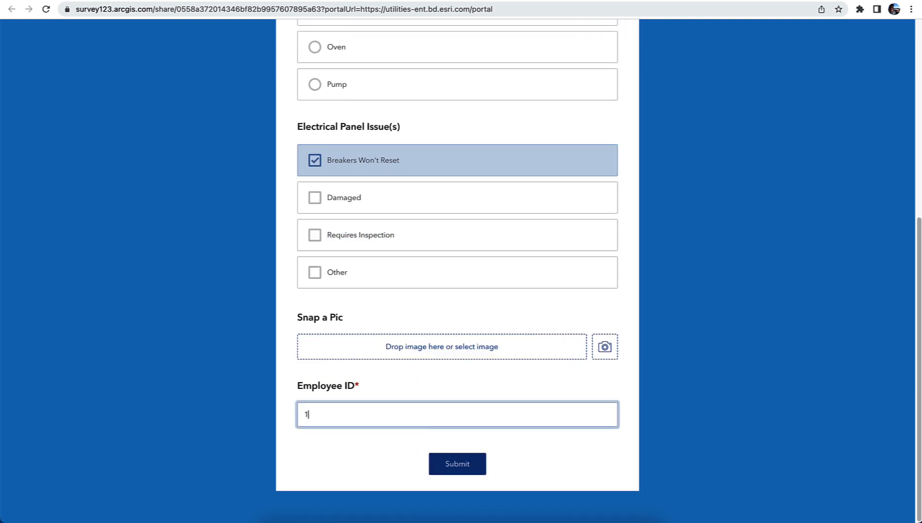
{"action": "type", "text": "234"}
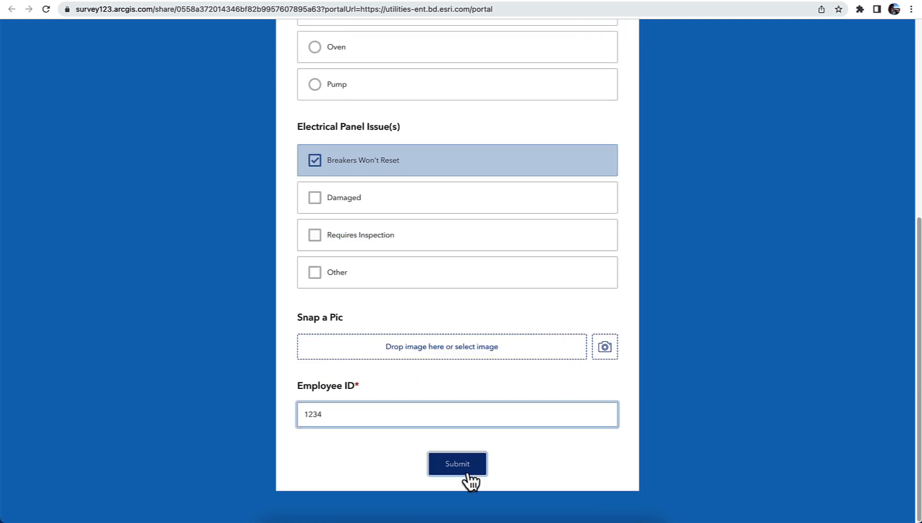
{"action": "left_click", "coordinate": [457, 464]}
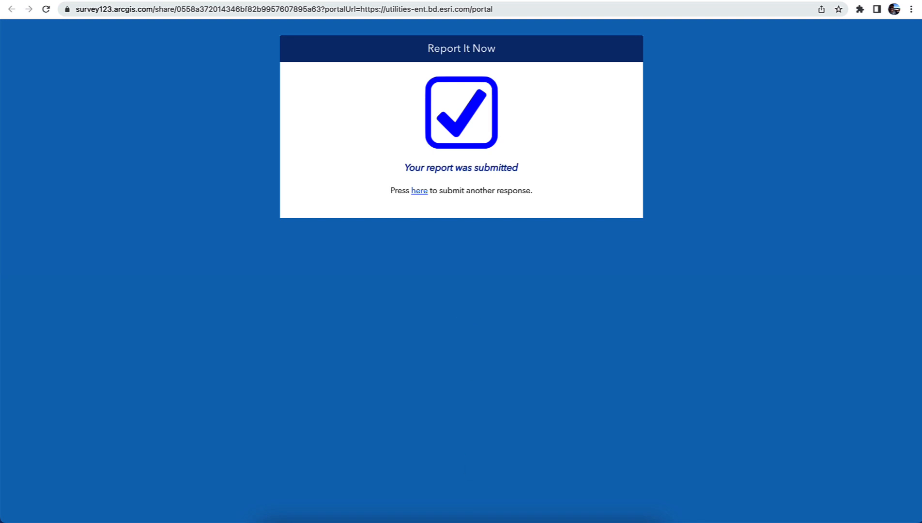